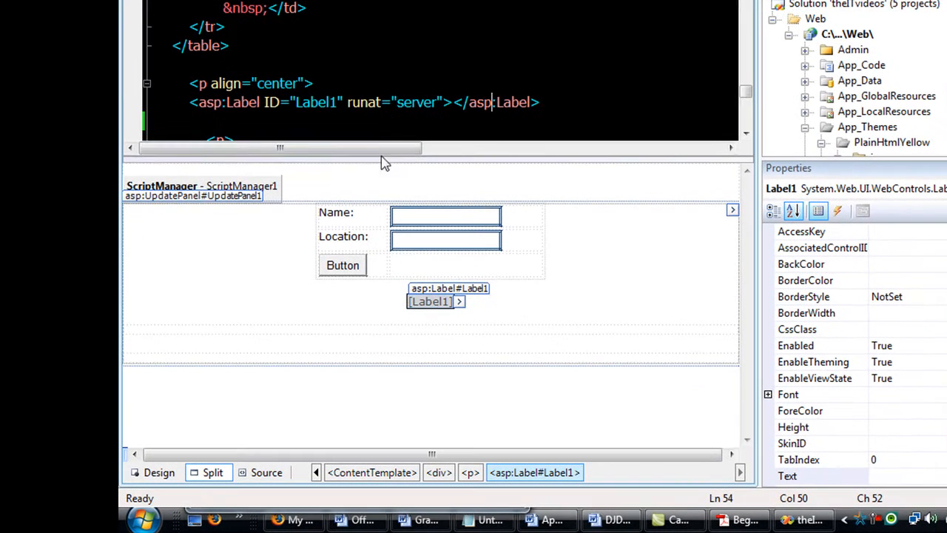
# - Save MyAjaxPage.aspx with the centered Label1 result control in place
pyautogui.click(420, 102)
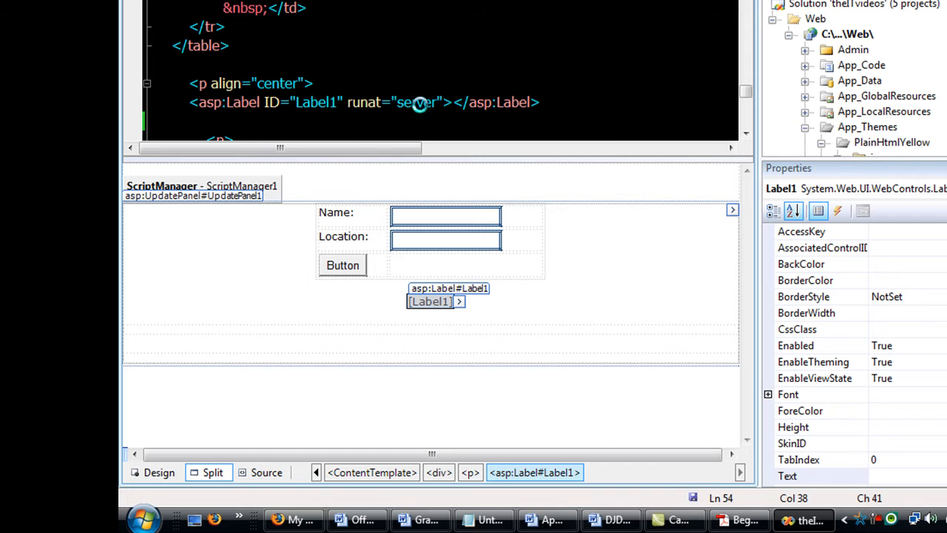
pyautogui.press('ctrl+s')
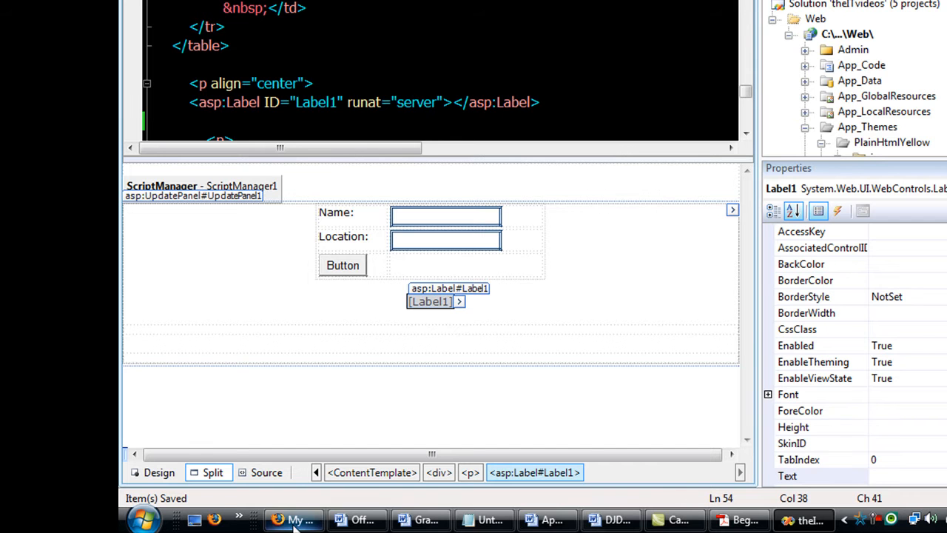
# - Submit the name John in the running AJAX page to update the greeting
pyautogui.click(293, 519)
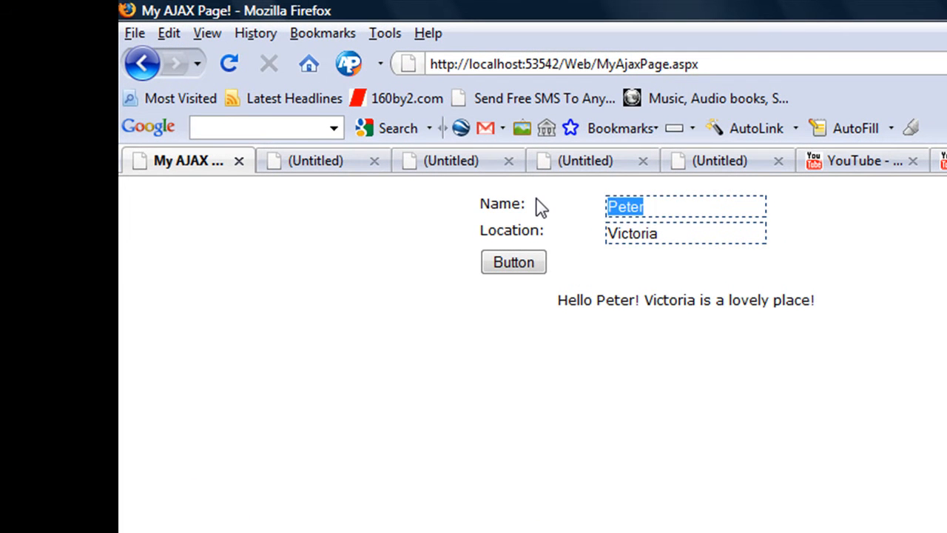
pyautogui.write('John')
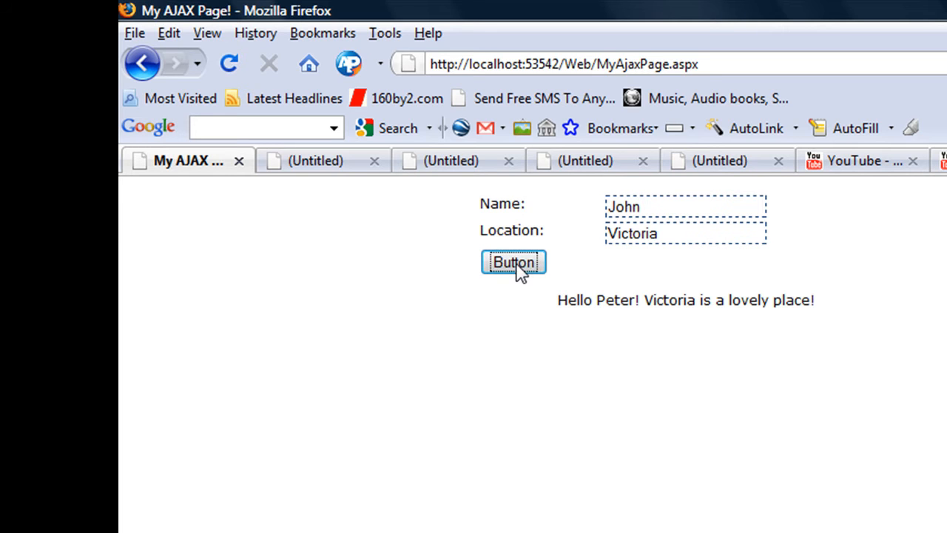
pyautogui.click(513, 262)
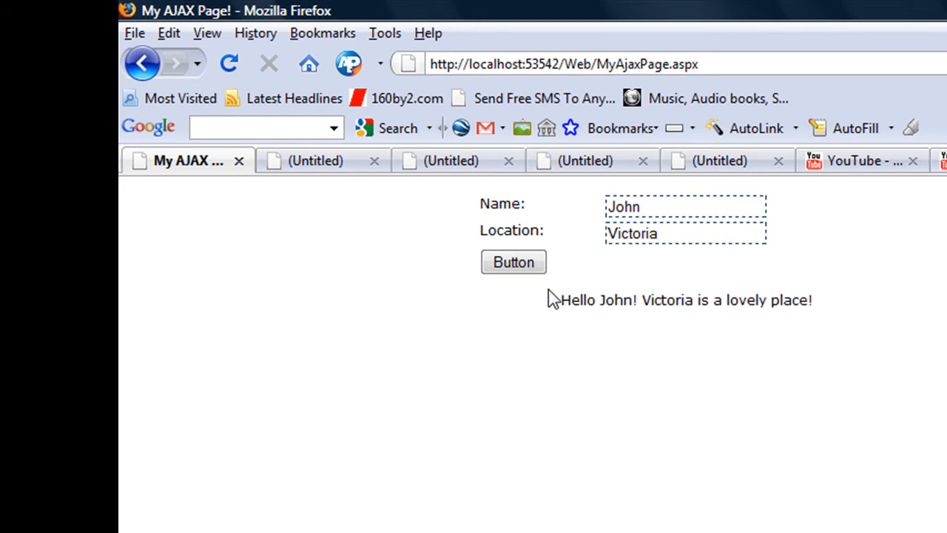
pyautogui.moveTo(620, 290)
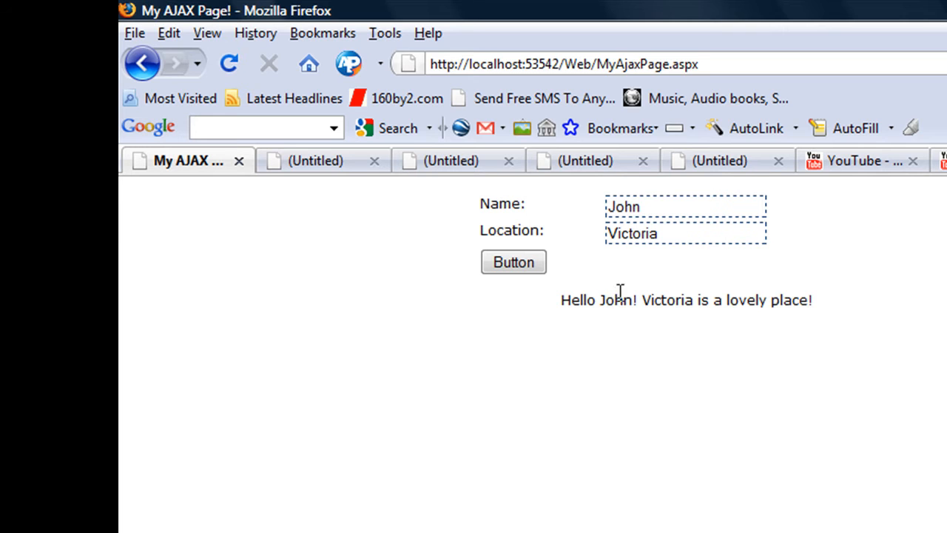
pyautogui.moveTo(625, 294)
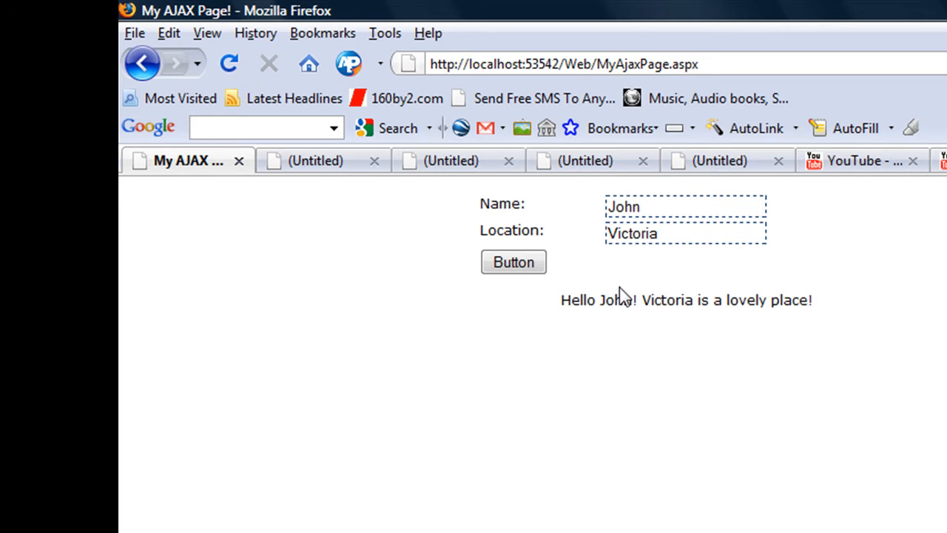
# - Replace the name with Ali and resubmit so the greeting reads 'Hello Ali! Victoria is a lovely place!'
pyautogui.doubleClick(625, 206)
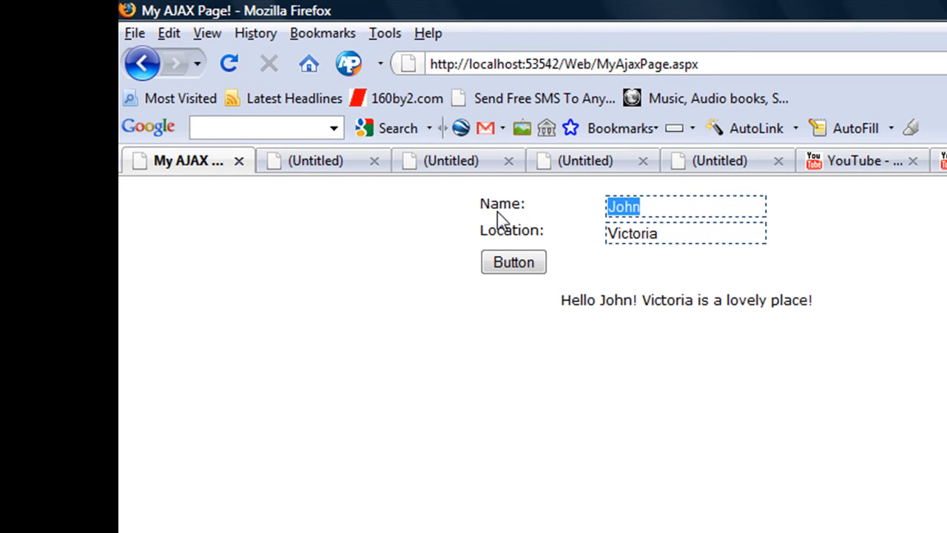
pyautogui.write('Ali')
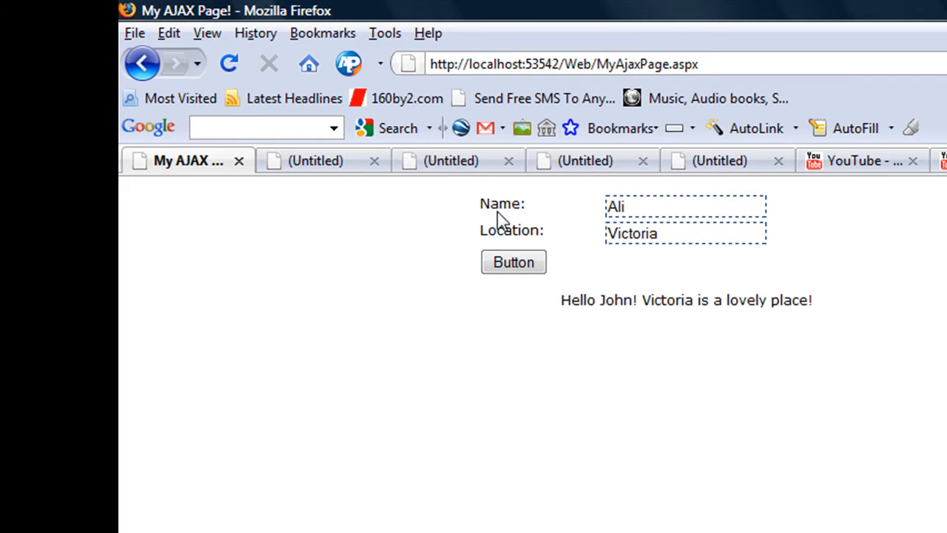
pyautogui.click(512, 262)
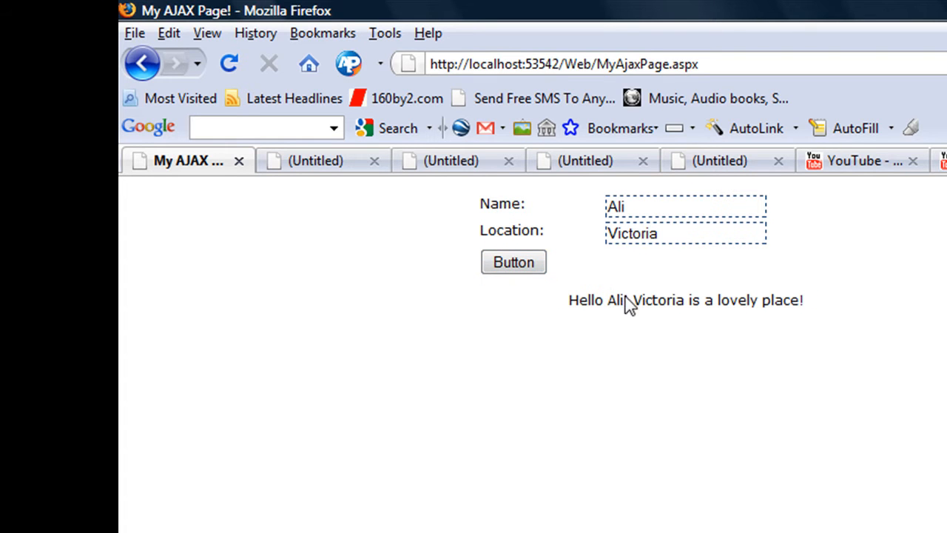
pyautogui.moveTo(622, 299)
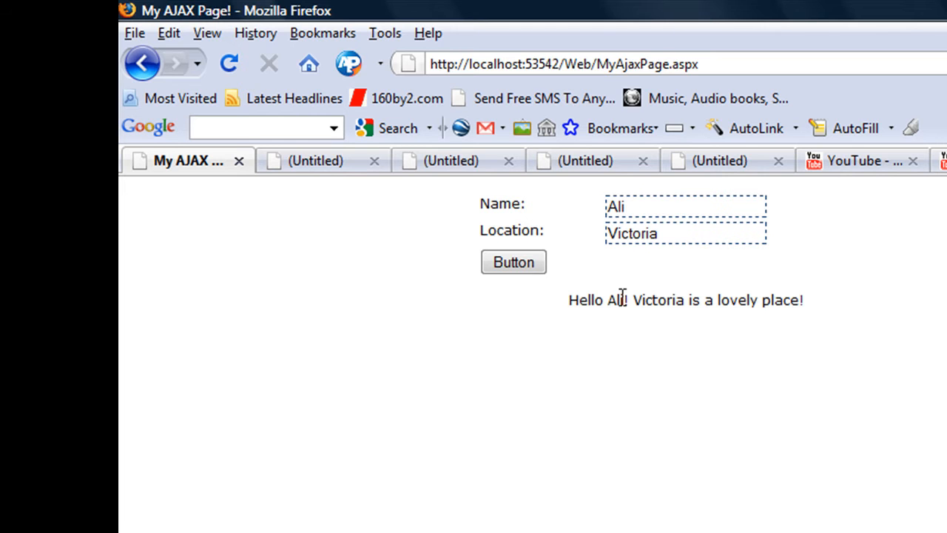
pyautogui.moveTo(618, 293)
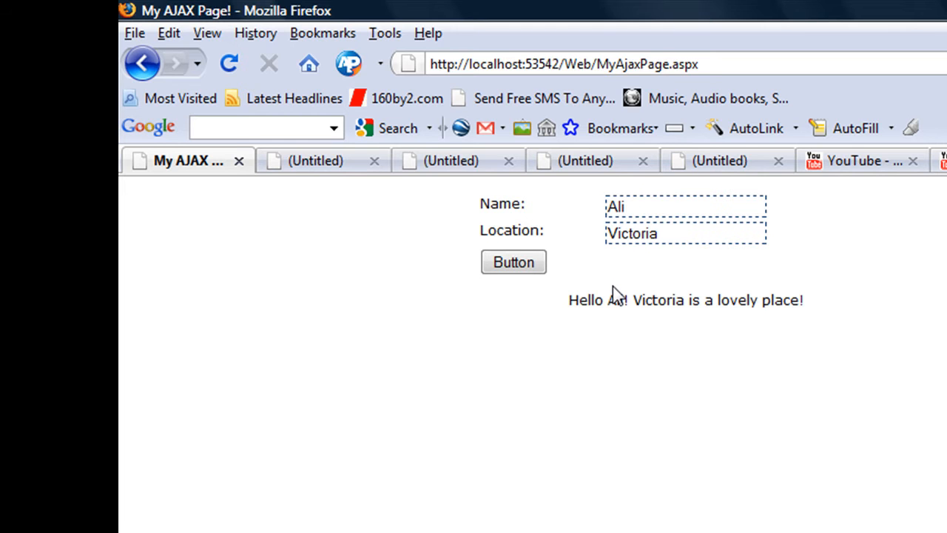
pyautogui.click(512, 262)
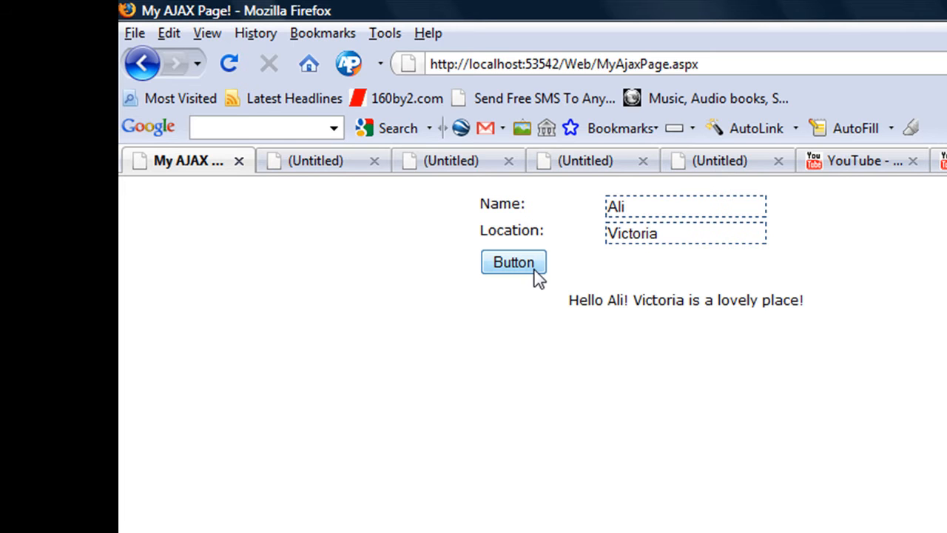
pyautogui.moveTo(549, 288)
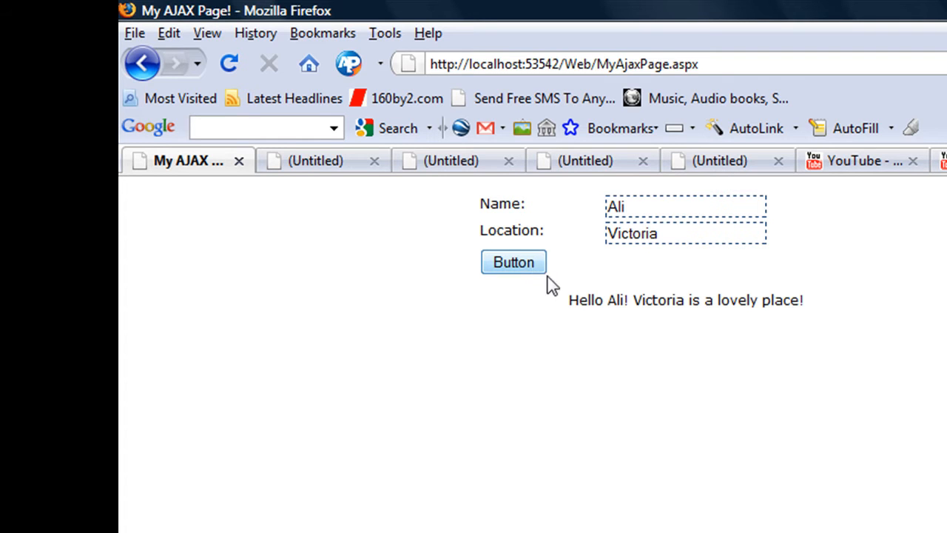
pyautogui.moveTo(601, 299)
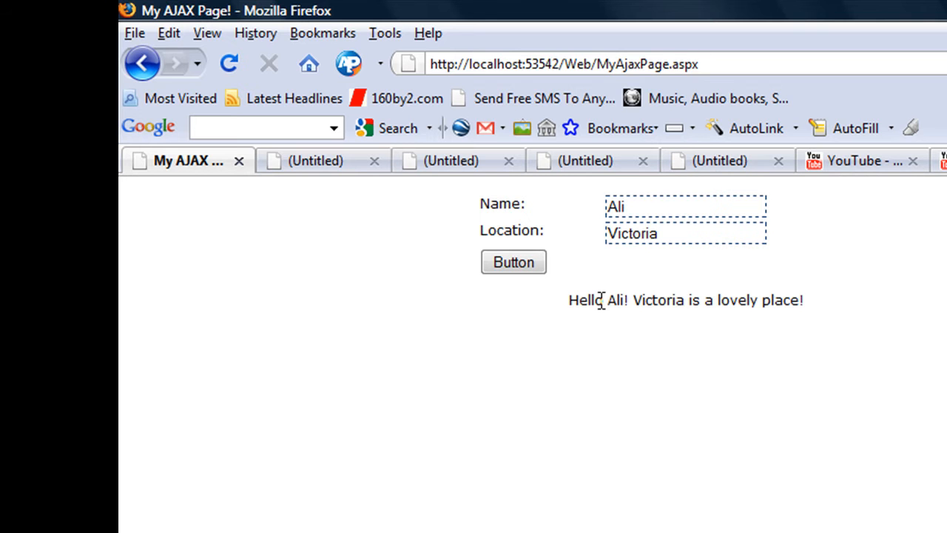
pyautogui.moveTo(610, 361)
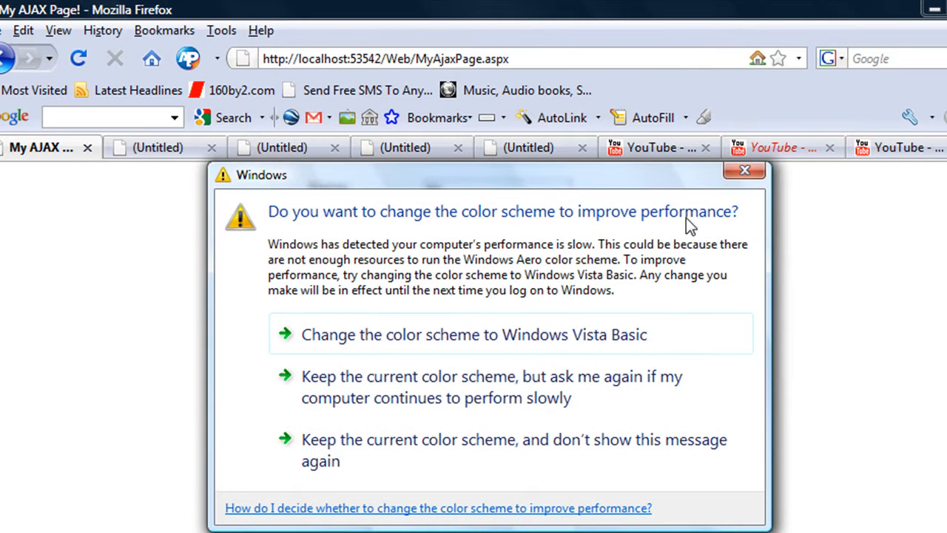
pyautogui.click(744, 170)
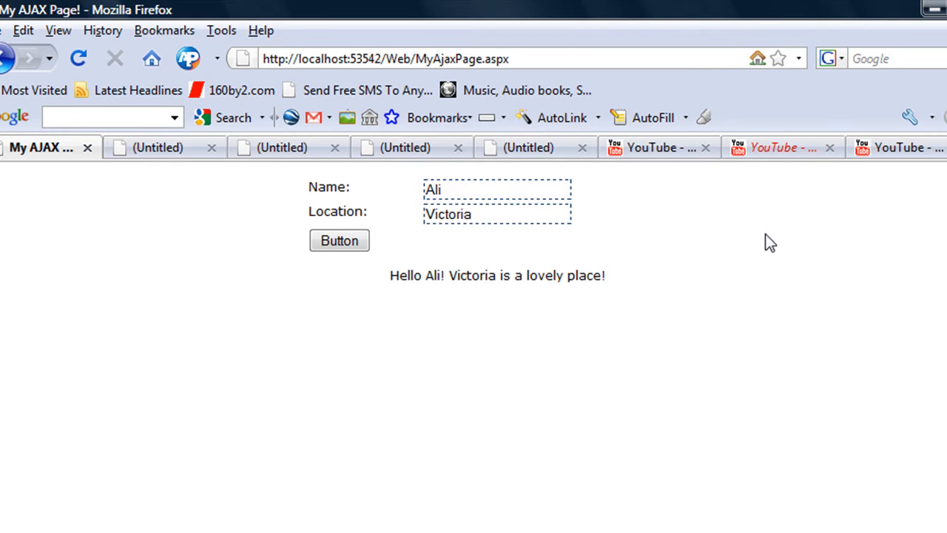
pyautogui.moveTo(767, 243)
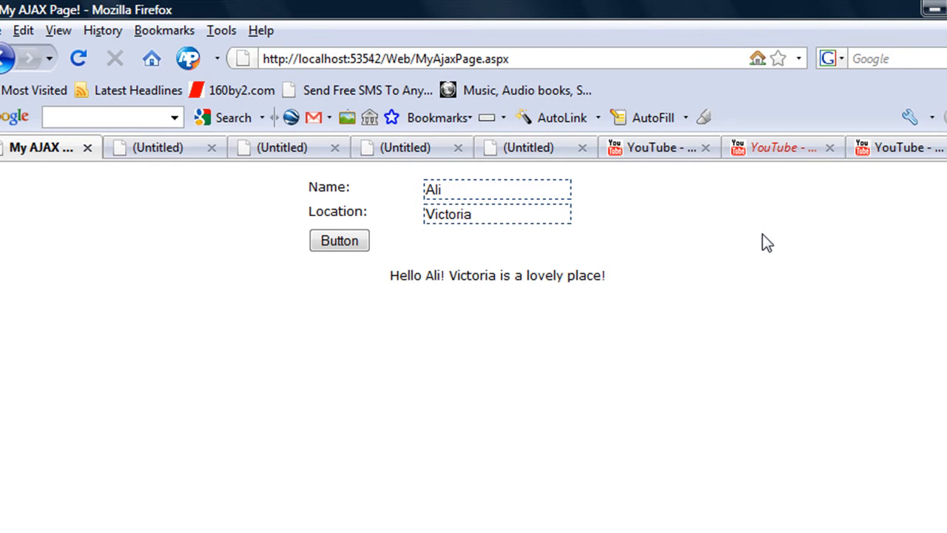
pyautogui.moveTo(515, 296)
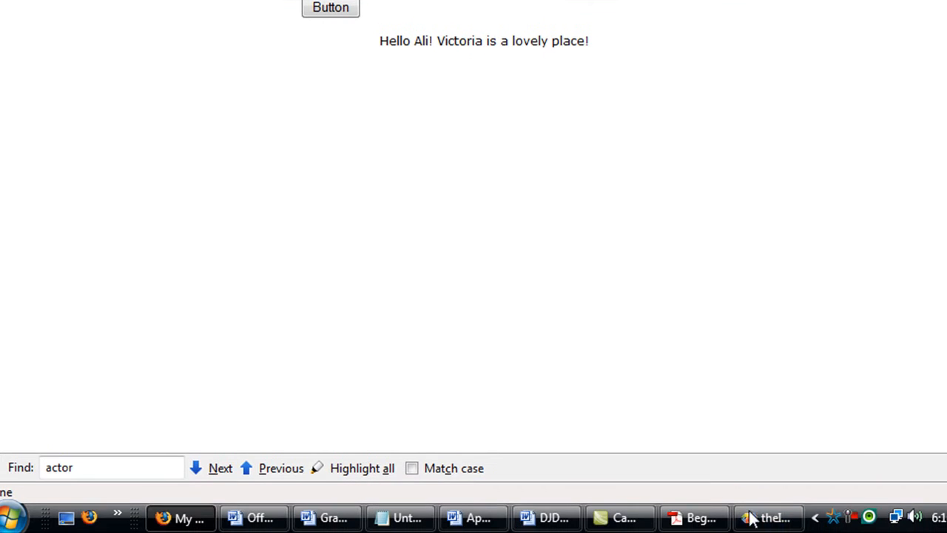
# - Set the UpdateProgress template's label text to 'Please wait...'
pyautogui.click(768, 518)
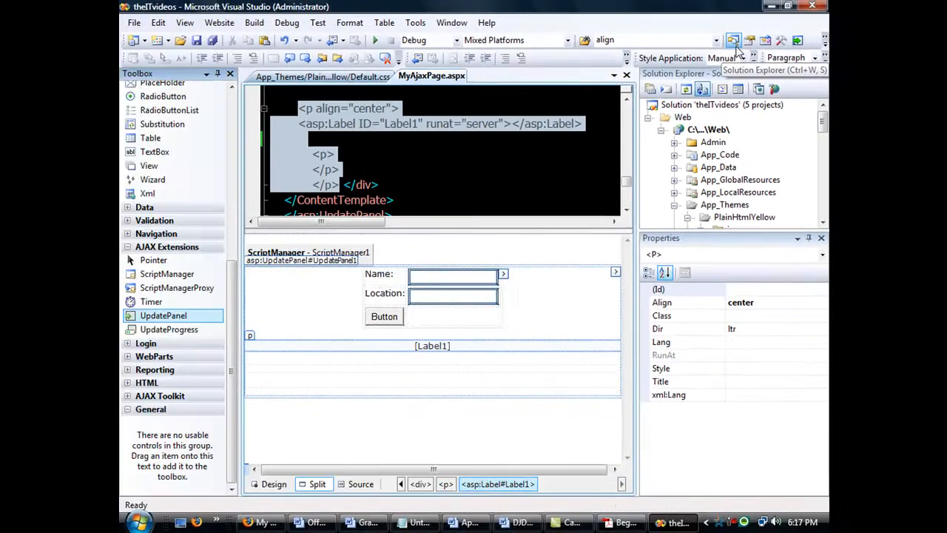
pyautogui.moveTo(168, 328)
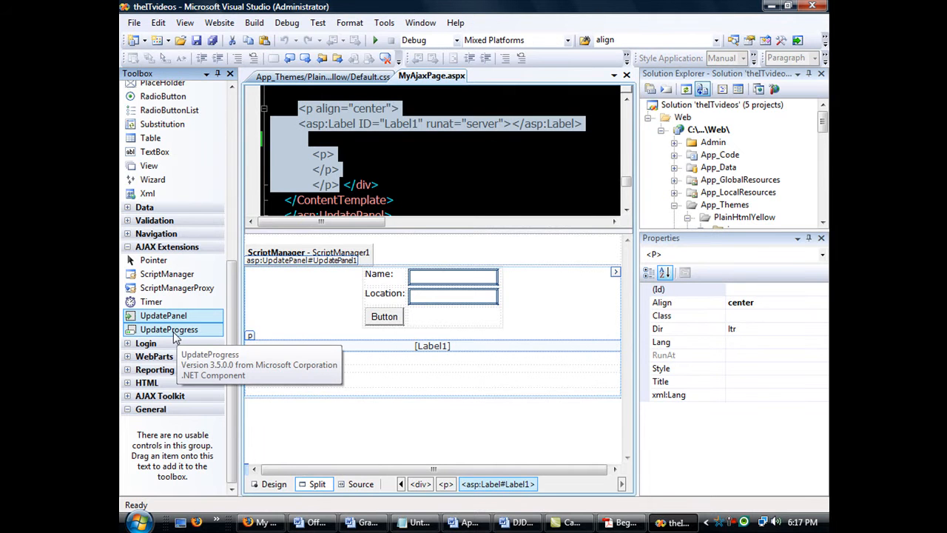
pyautogui.moveTo(270, 362)
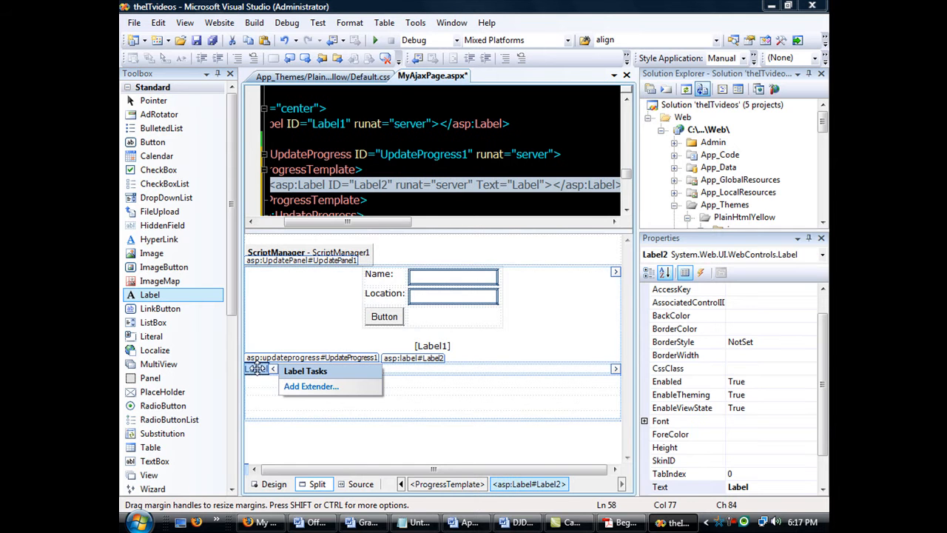
pyautogui.moveTo(733, 462)
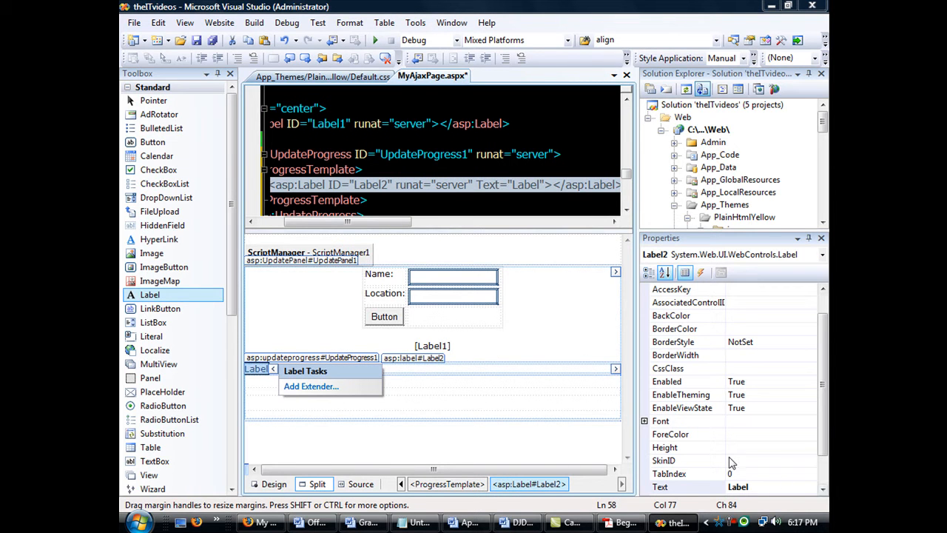
pyautogui.click(748, 486)
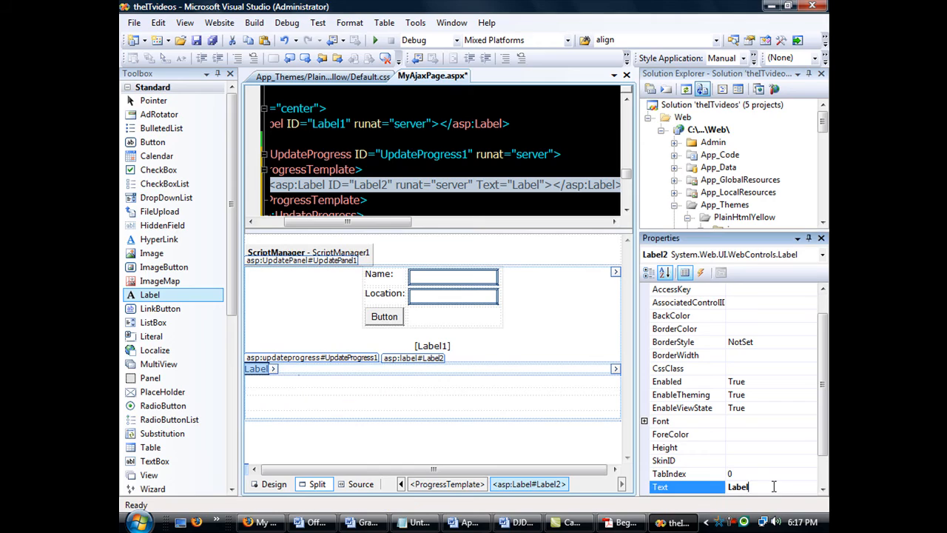
pyautogui.write('Pleas')
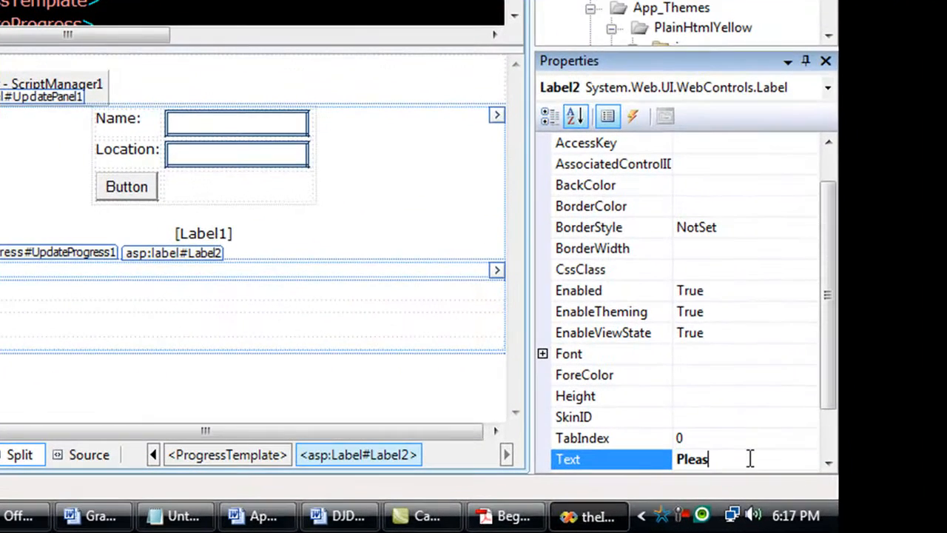
pyautogui.write('e wait...')
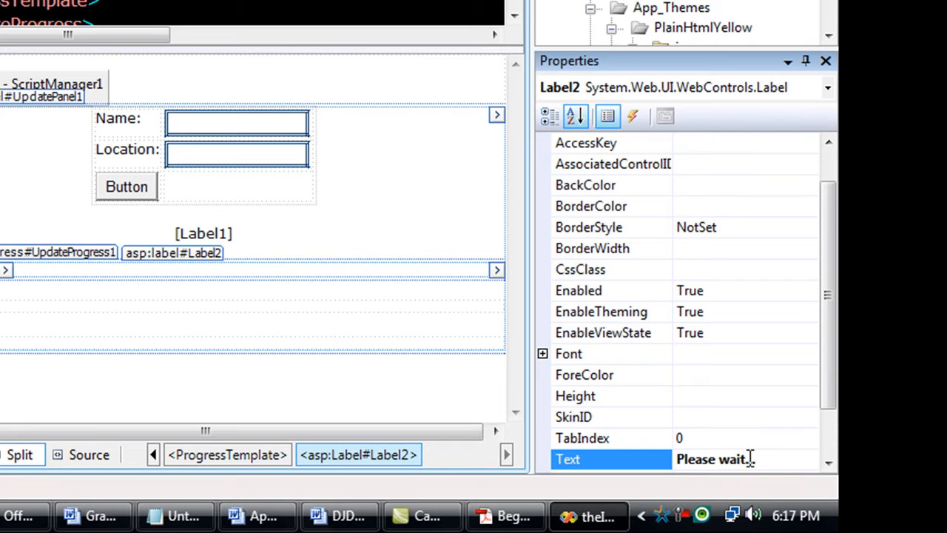
pyautogui.moveTo(734, 423)
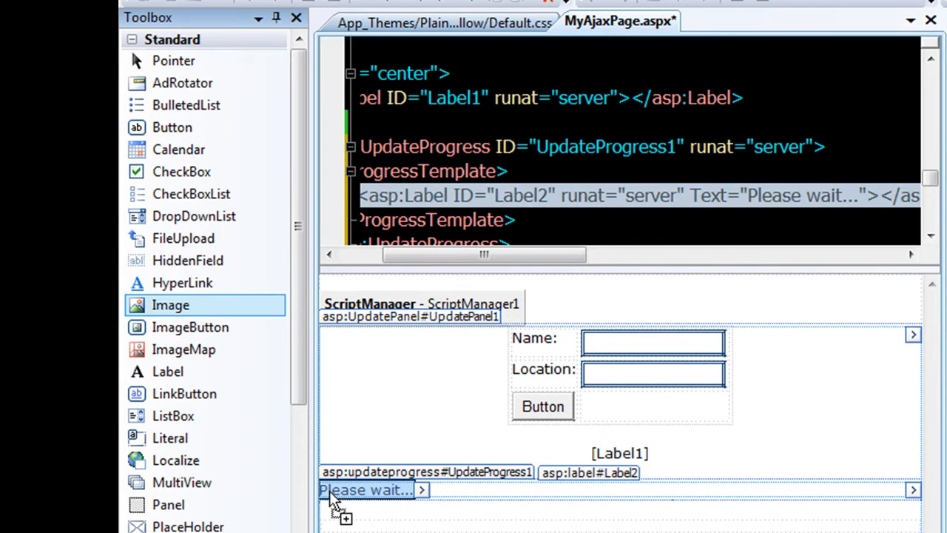
# - Add Image1 before the label and set its ImageUrl to the loading GIF from the Images folder
pyautogui.moveTo(170, 305); pyautogui.dragTo(421, 492)
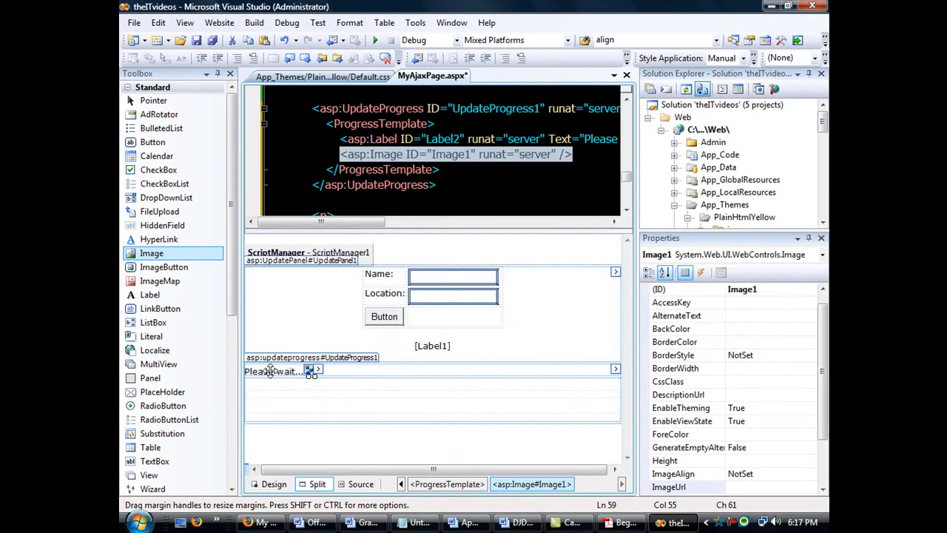
pyautogui.click(274, 370)
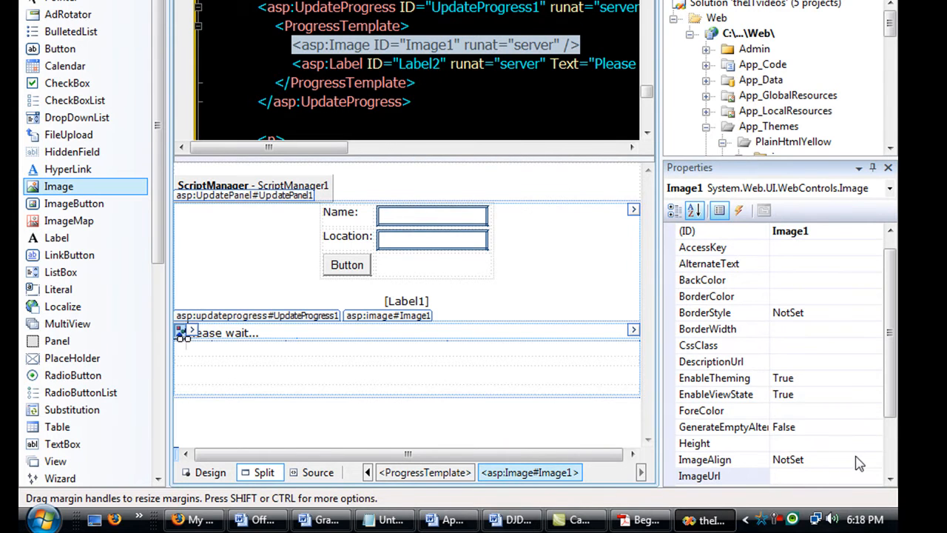
pyautogui.click(699, 477)
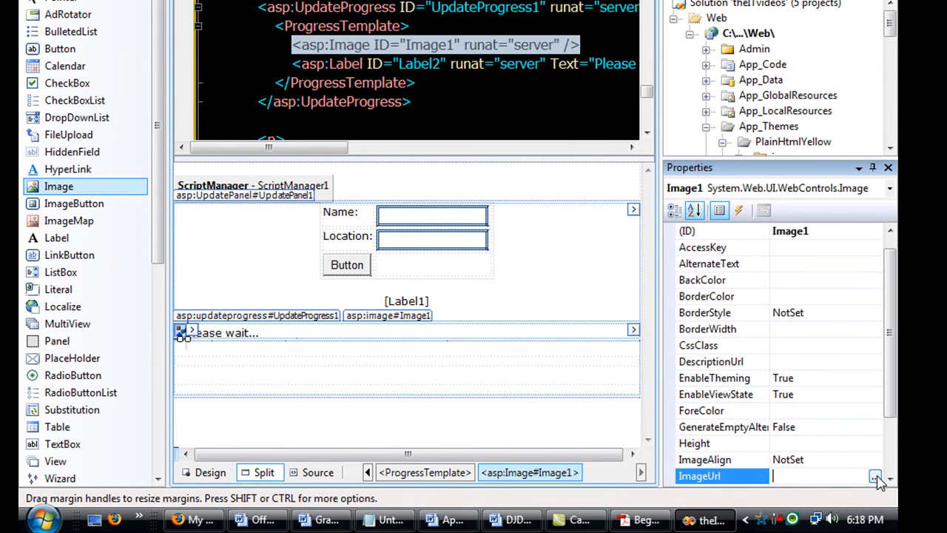
pyautogui.click(876, 476)
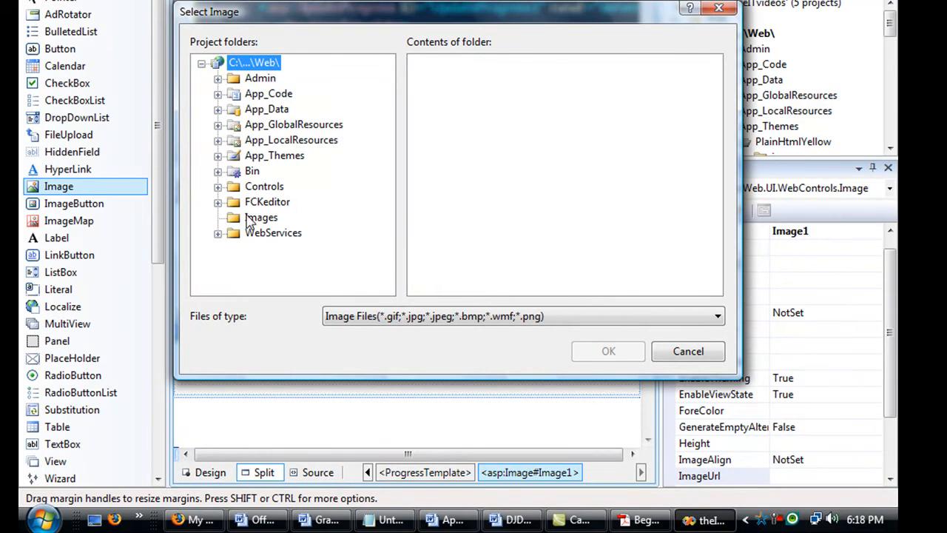
pyautogui.click(260, 216)
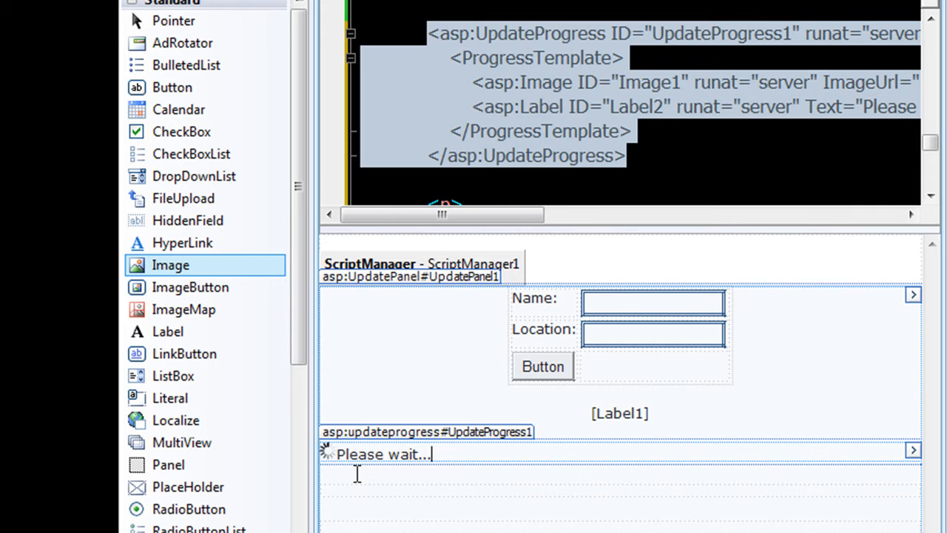
pyautogui.moveTo(397, 437)
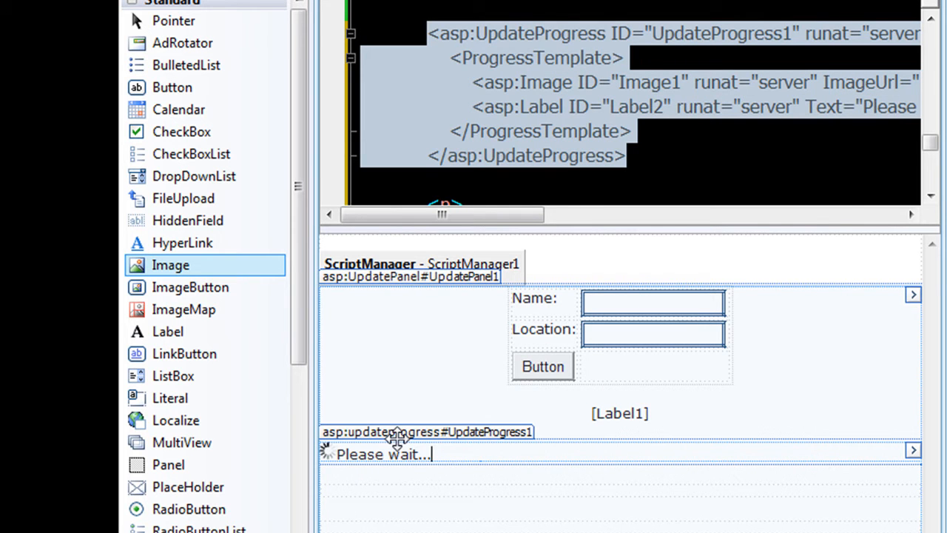
pyautogui.click(542, 367)
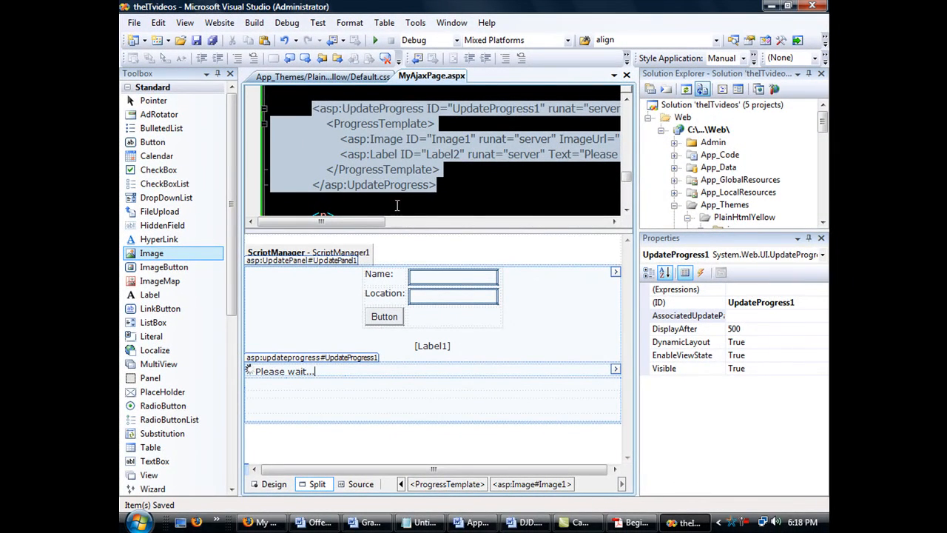
# - Submit the name testNameasfd so the page greets 'Hello testNameasfd! Victoria is a lovely place!'
pyautogui.click(385, 317)
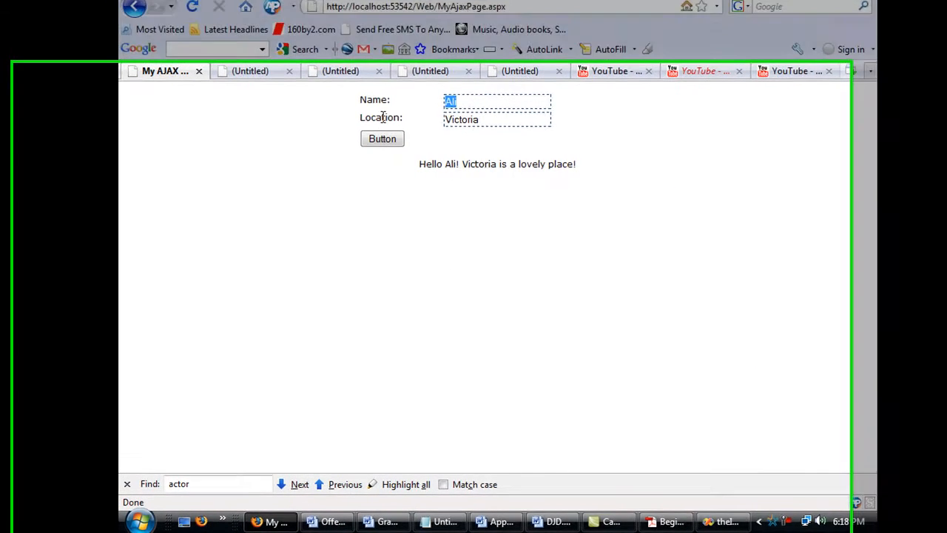
pyautogui.write('asdfasfdsa')
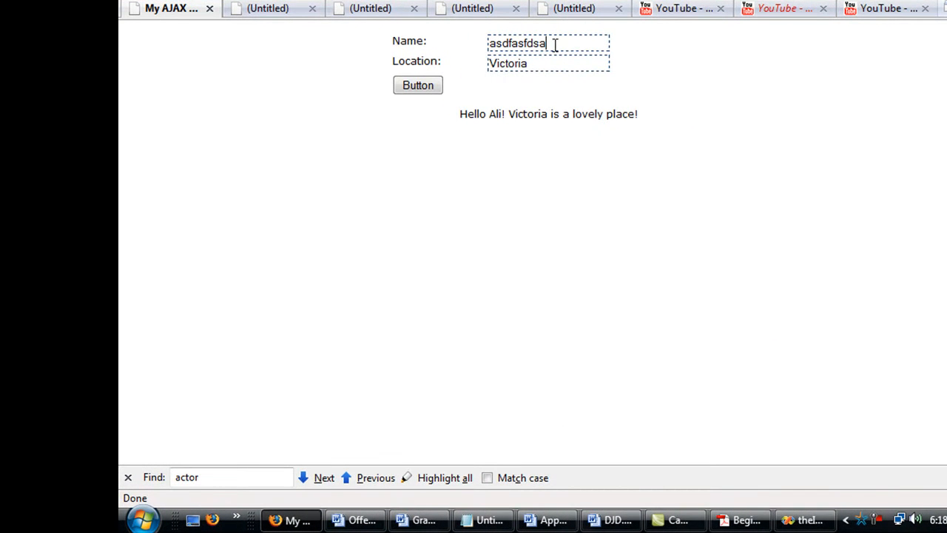
pyautogui.write('testName')
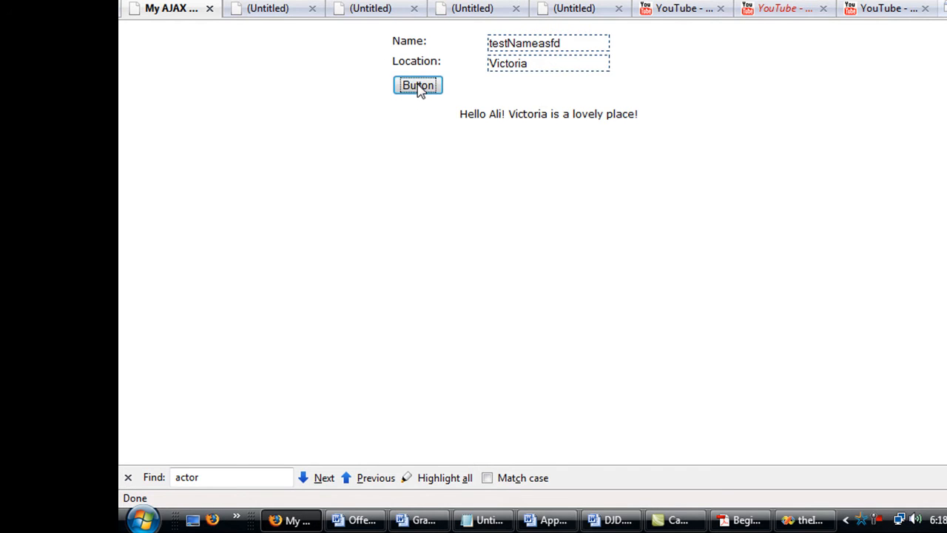
pyautogui.moveTo(521, 142)
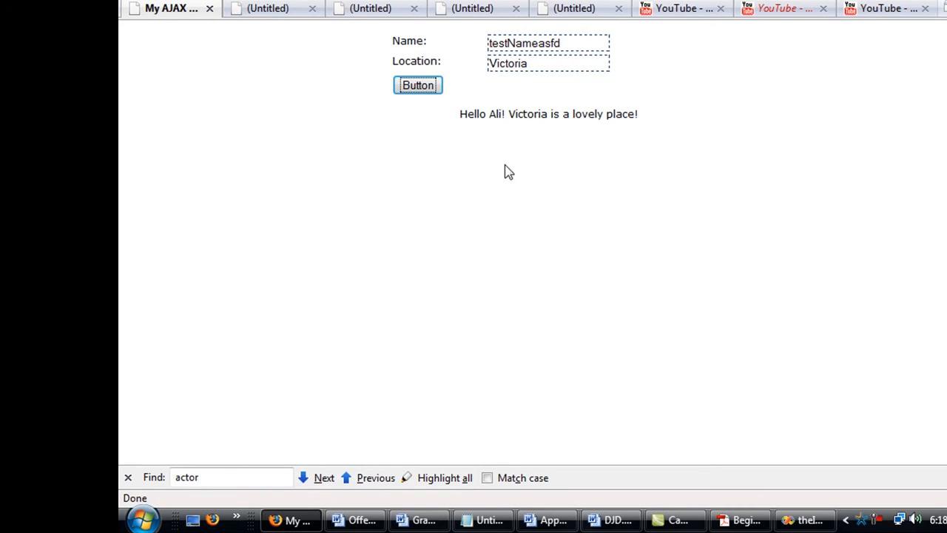
pyautogui.click(418, 84)
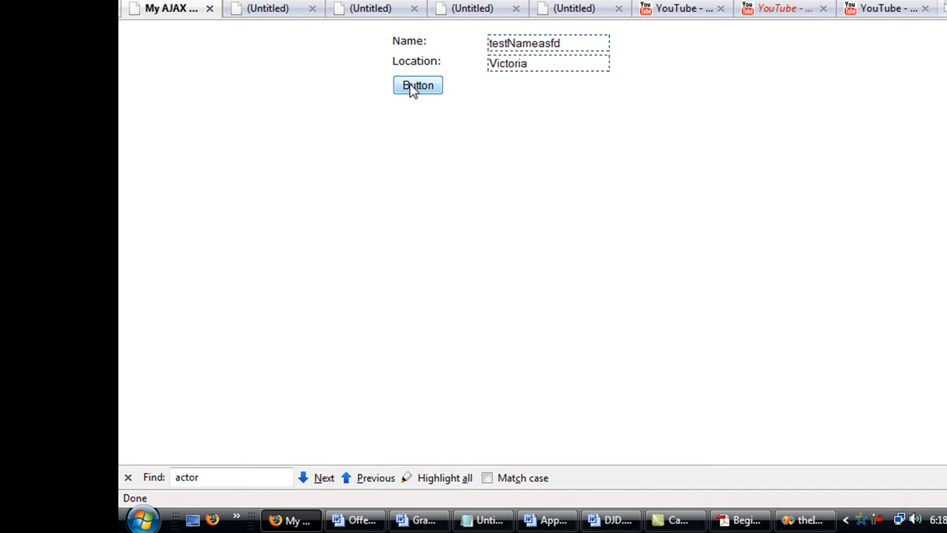
pyautogui.click(417, 84)
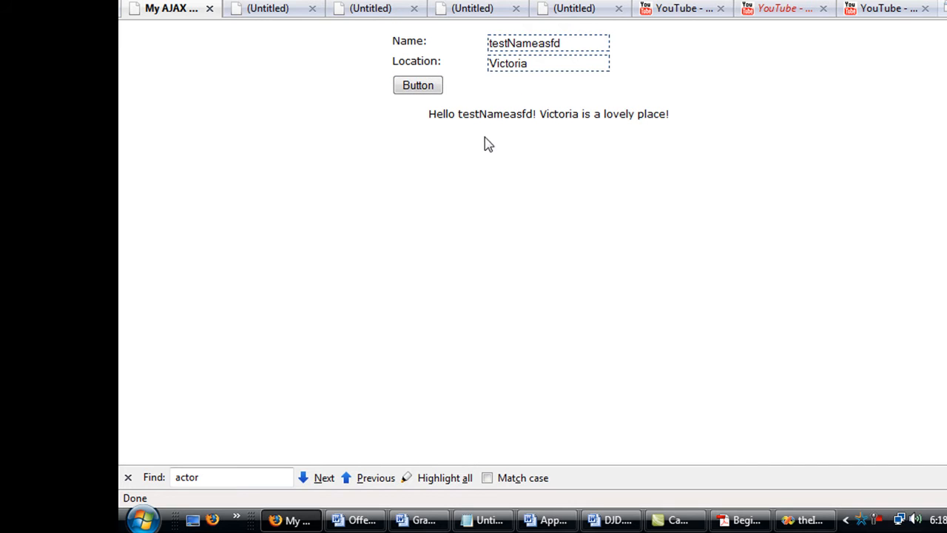
pyautogui.moveTo(733, 509)
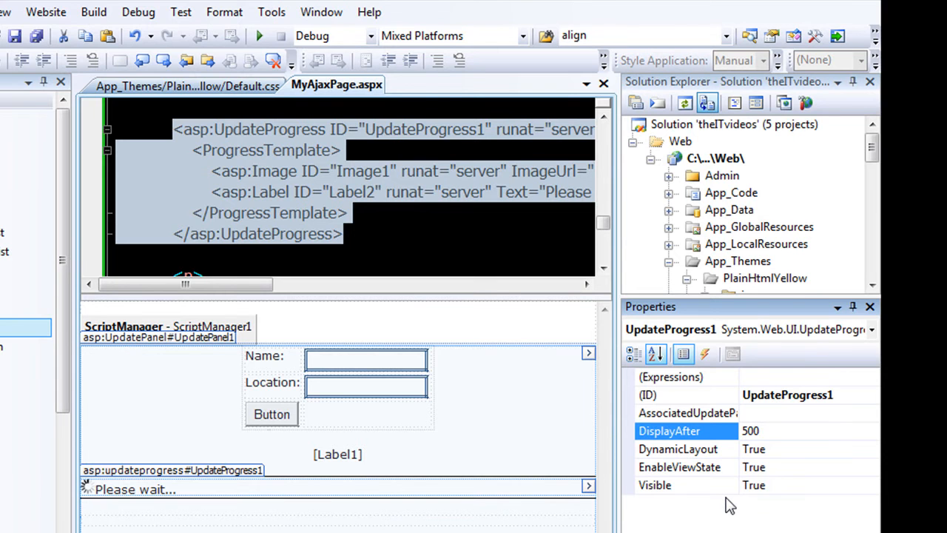
pyautogui.click(777, 431)
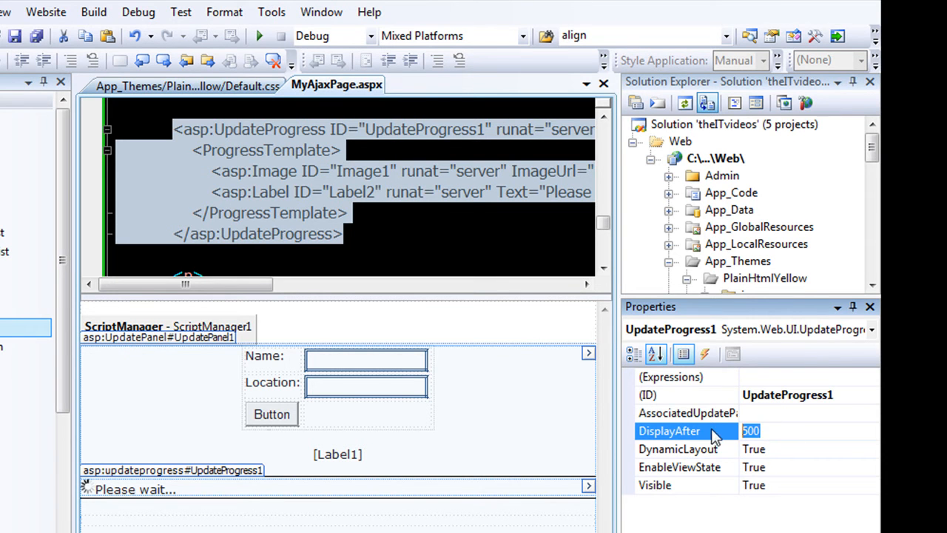
pyautogui.click(752, 431)
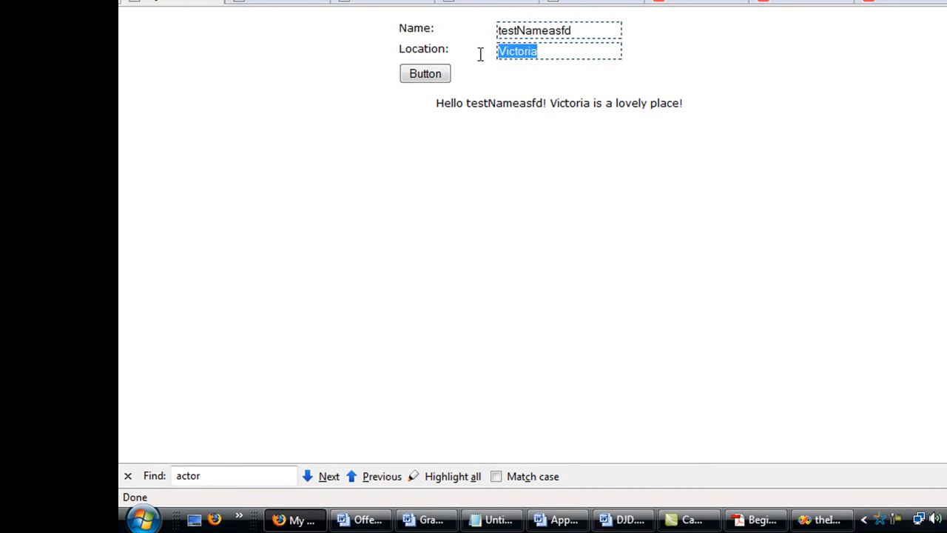
# - Submit location asfdsafas, watching 'Please wait...' appear before the greeting updates
pyautogui.write('asfdsafas')
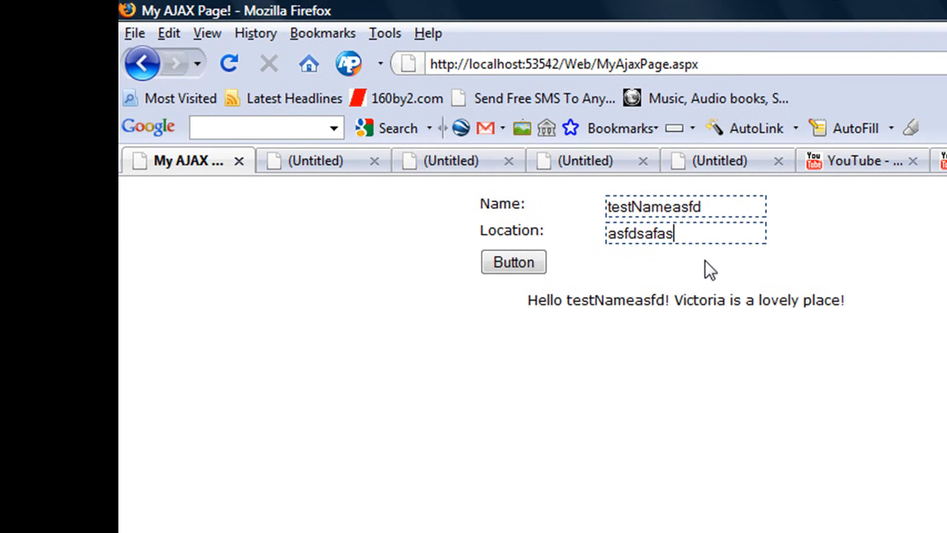
pyautogui.click(512, 262)
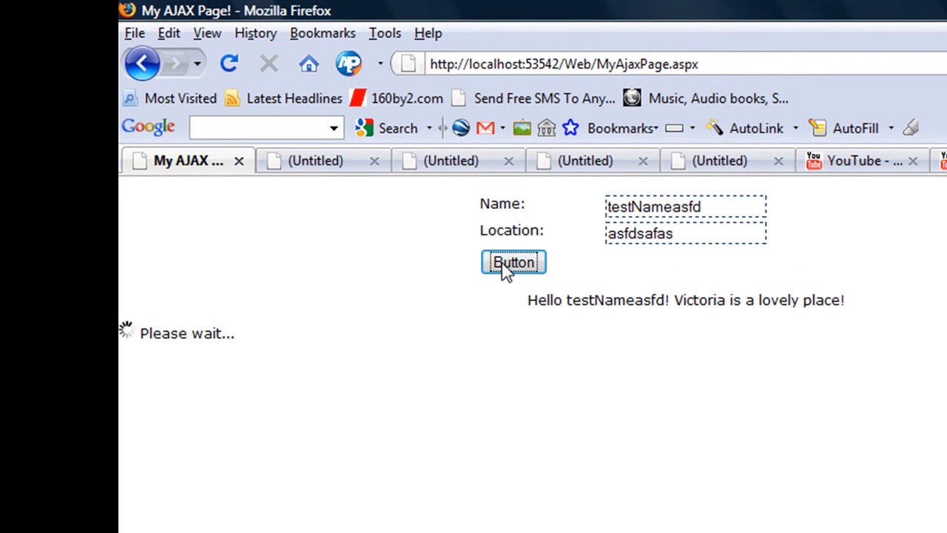
pyautogui.click(512, 262)
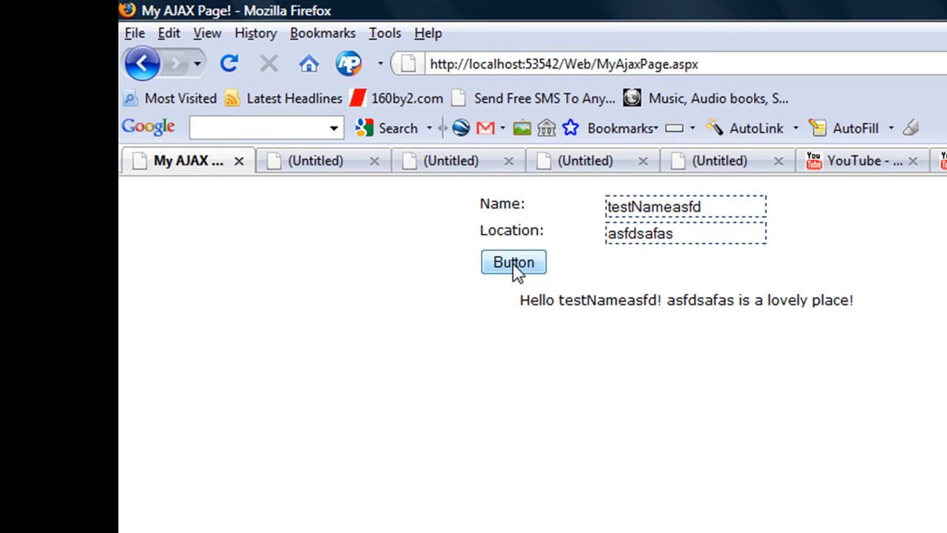
pyautogui.click(512, 262)
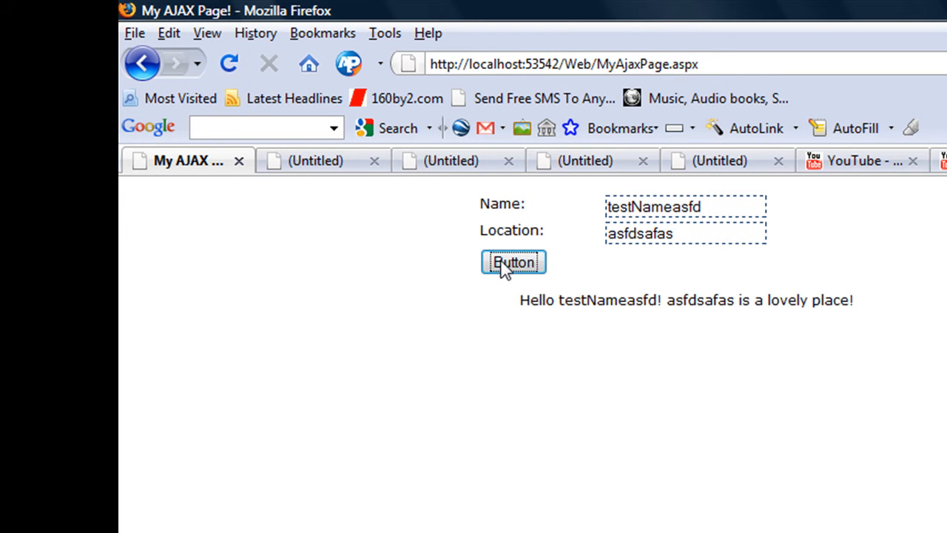
pyautogui.moveTo(237, 346)
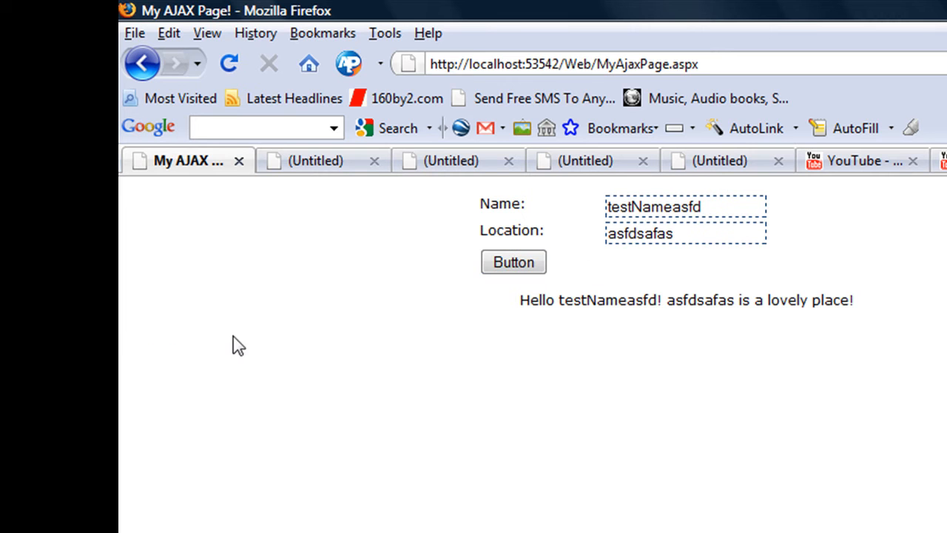
pyautogui.moveTo(169, 331)
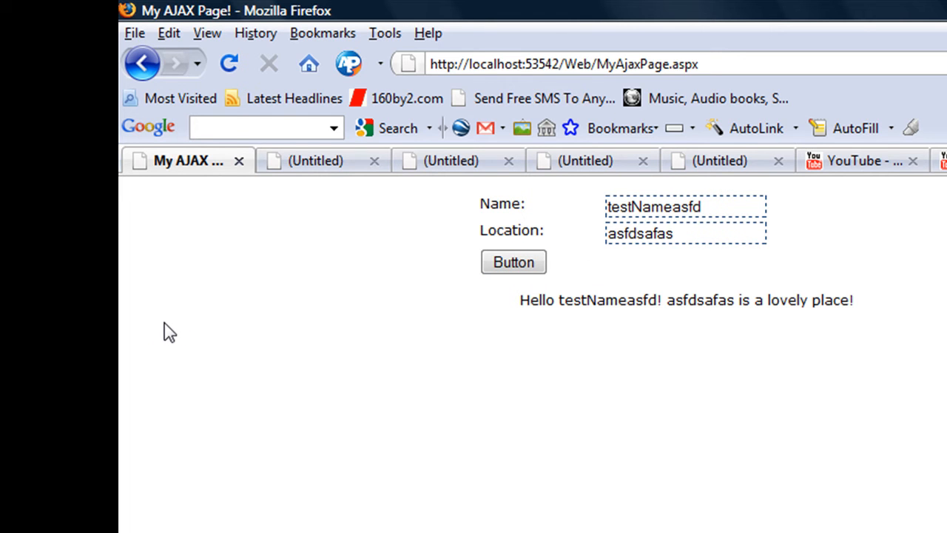
pyautogui.moveTo(176, 328)
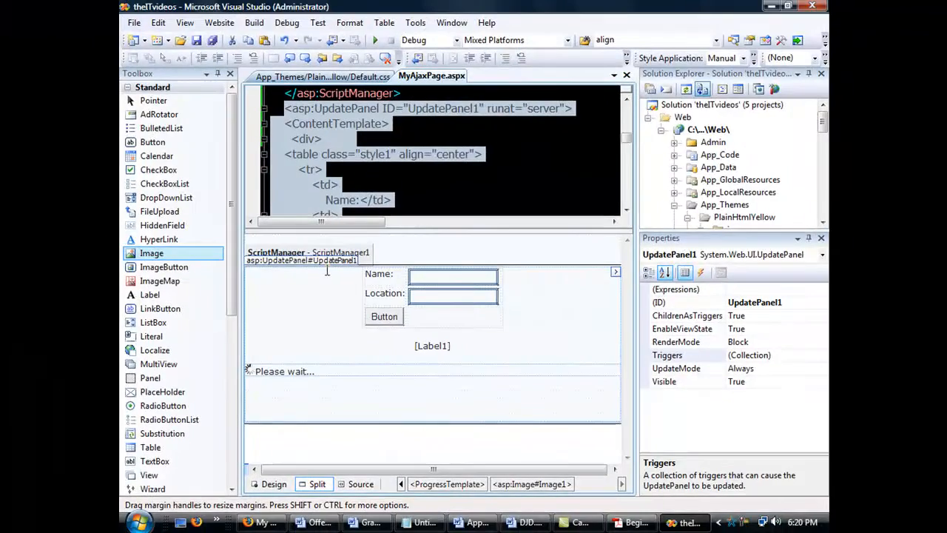
# - Set UpdateProgress1's AssociatedUpdatePanelID to UpdatePanel1
pyautogui.click(284, 370)
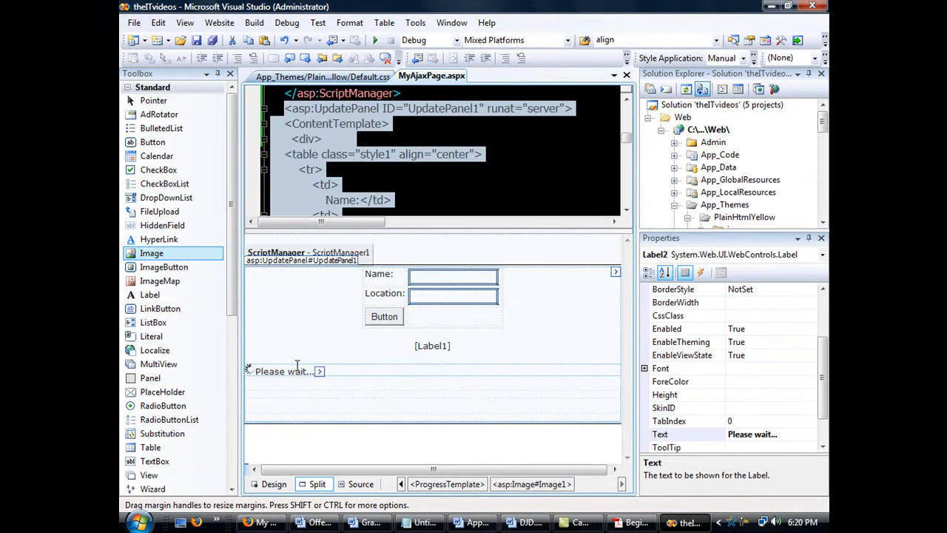
pyautogui.click(284, 370)
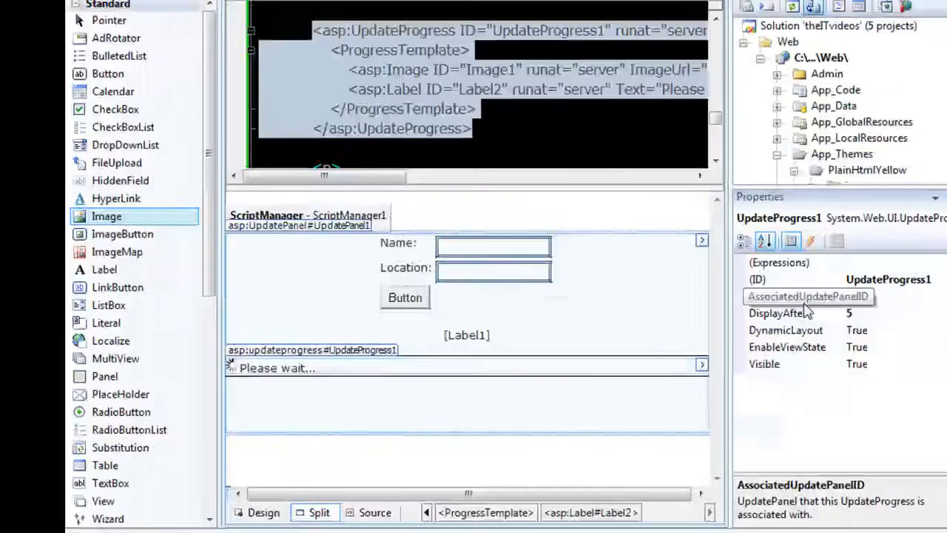
pyautogui.click(807, 296)
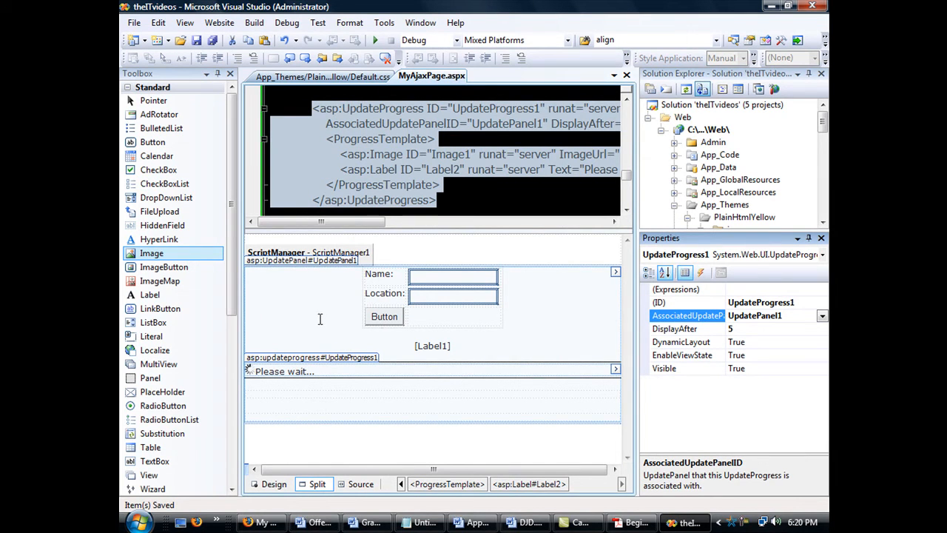
pyautogui.moveTo(301, 363)
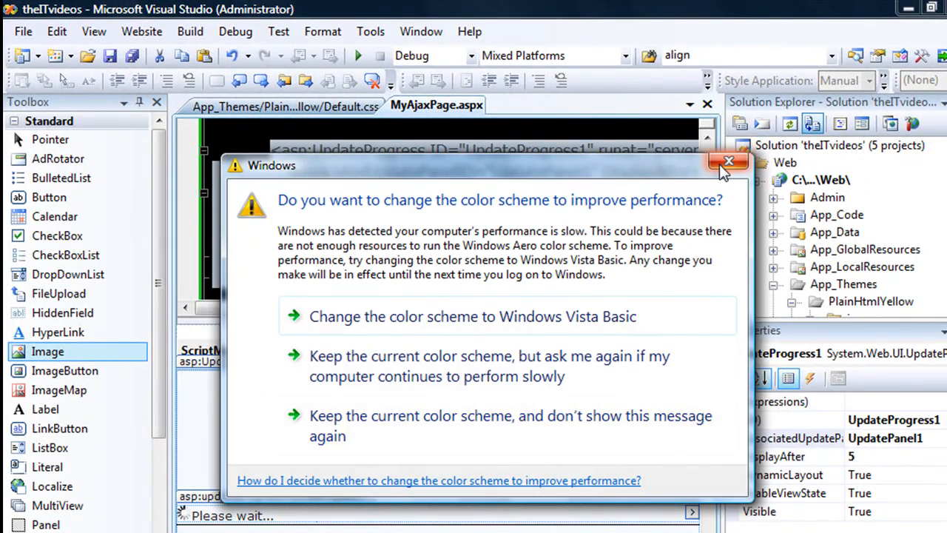
pyautogui.moveTo(706, 317)
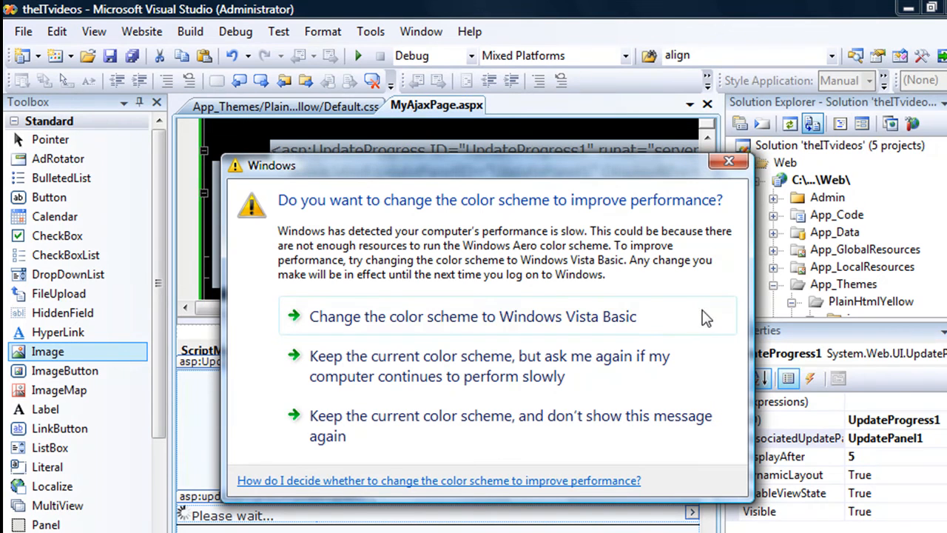
# - Dismiss the Windows colour scheme prompt over the saved UpdateProgress markup
pyautogui.click(728, 162)
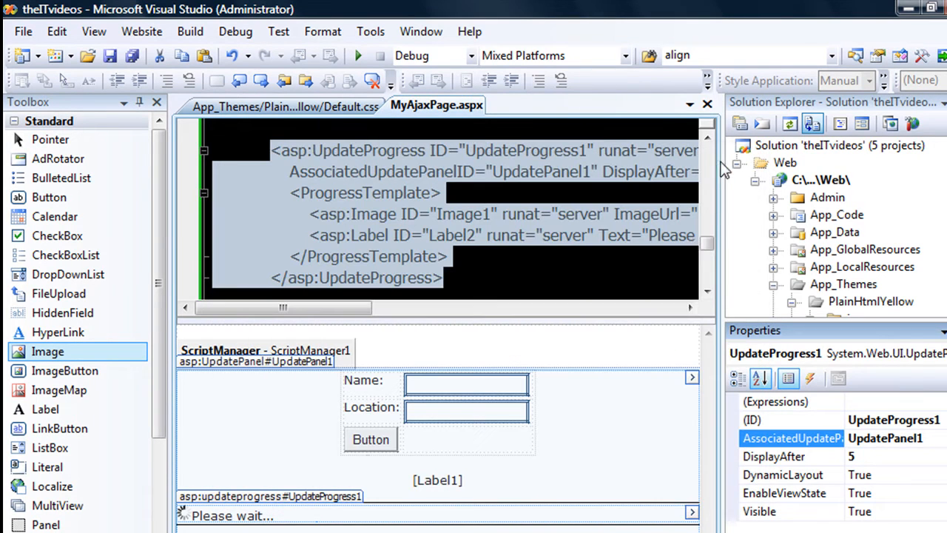
pyautogui.moveTo(325, 432)
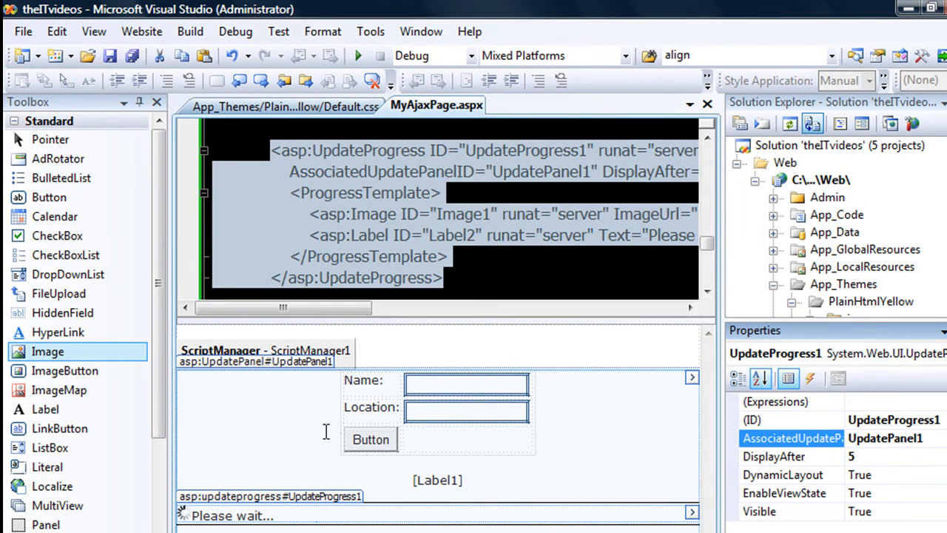
pyautogui.moveTo(284, 509)
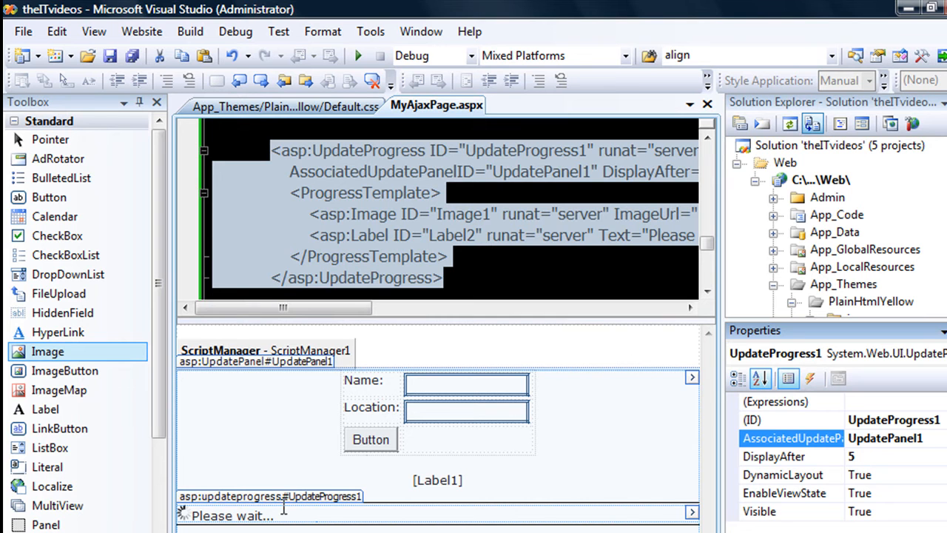
pyautogui.moveTo(278, 497)
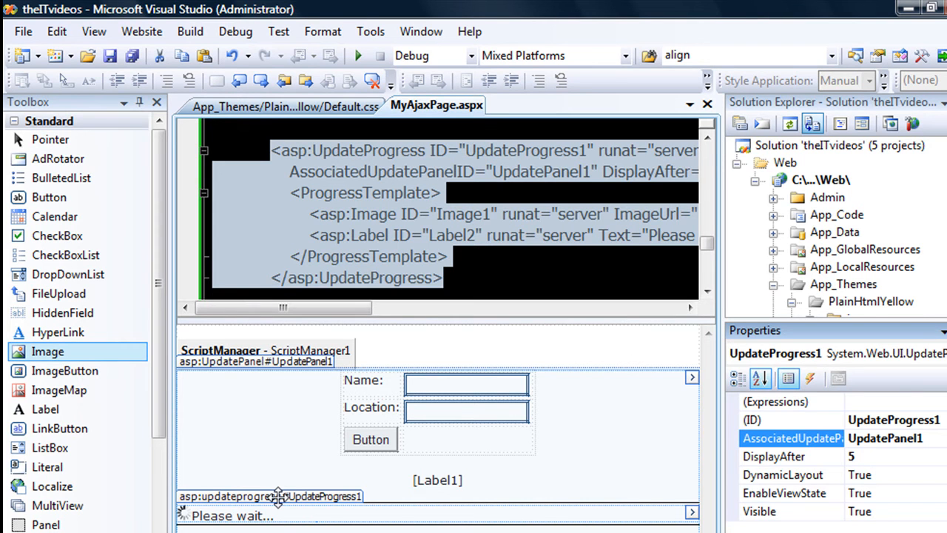
pyautogui.moveTo(252, 497)
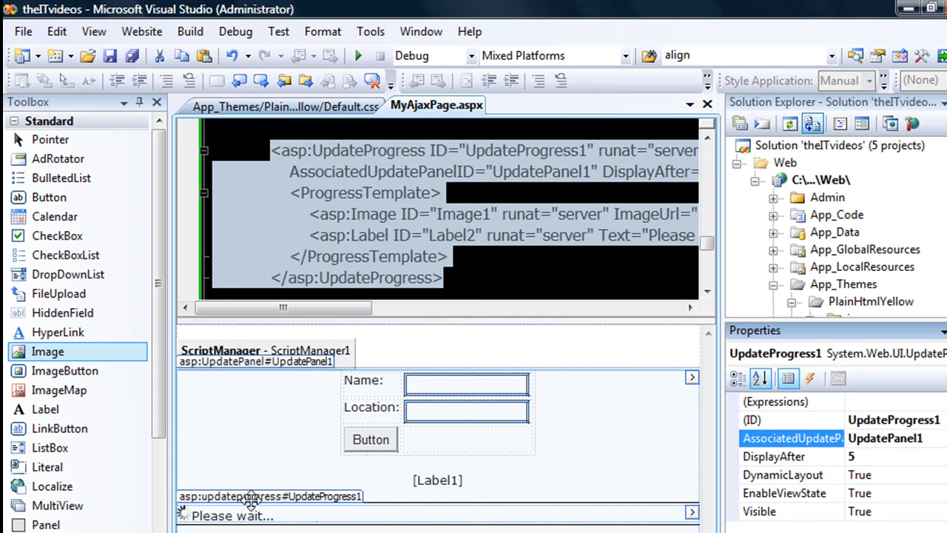
pyautogui.moveTo(337, 401)
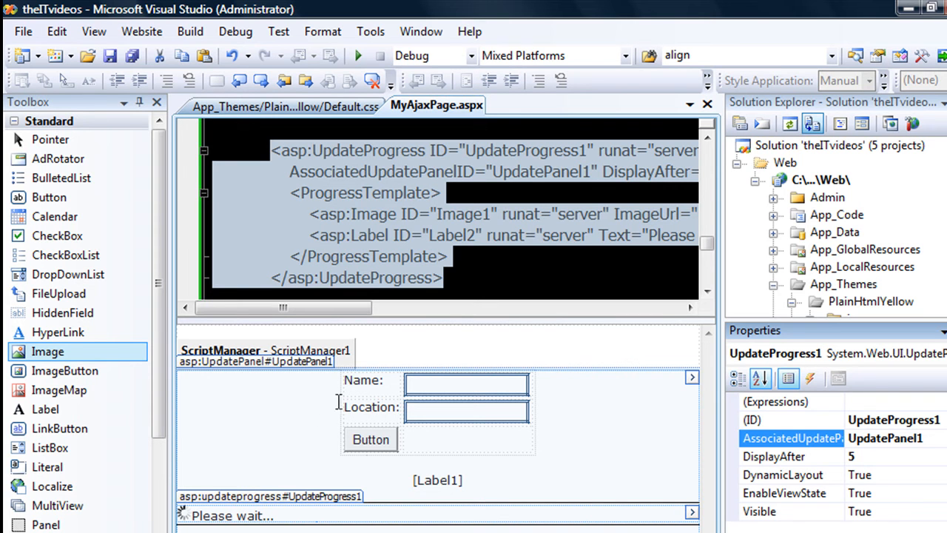
pyautogui.moveTo(310, 472)
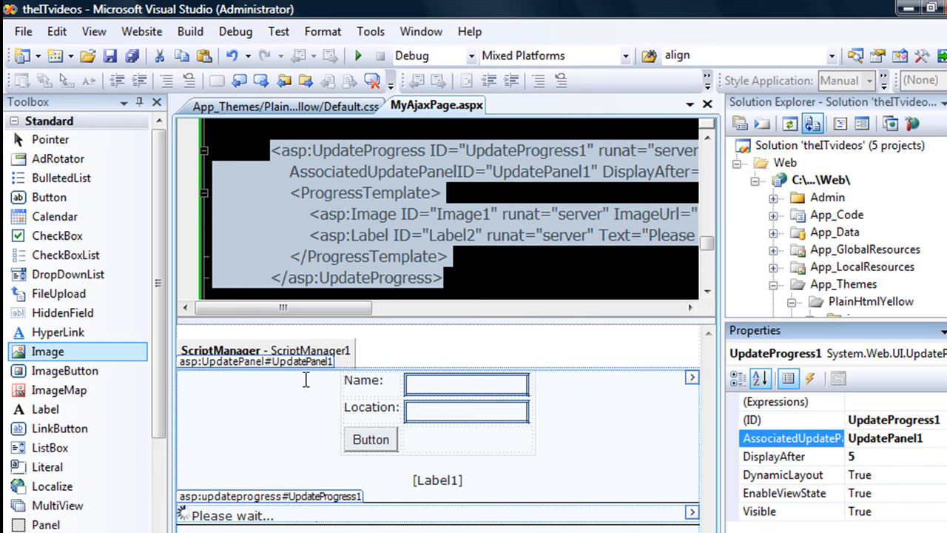
pyautogui.moveTo(290, 524)
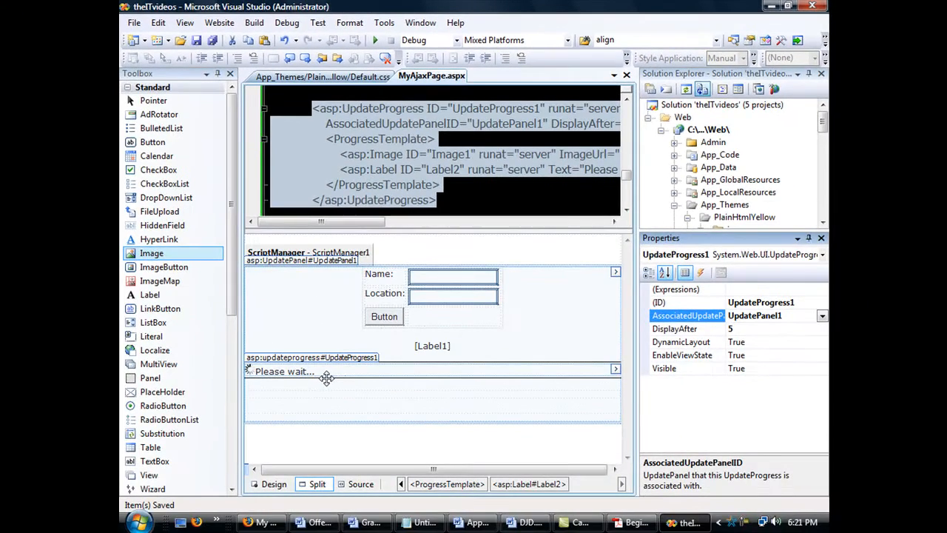
pyautogui.moveTo(319, 335)
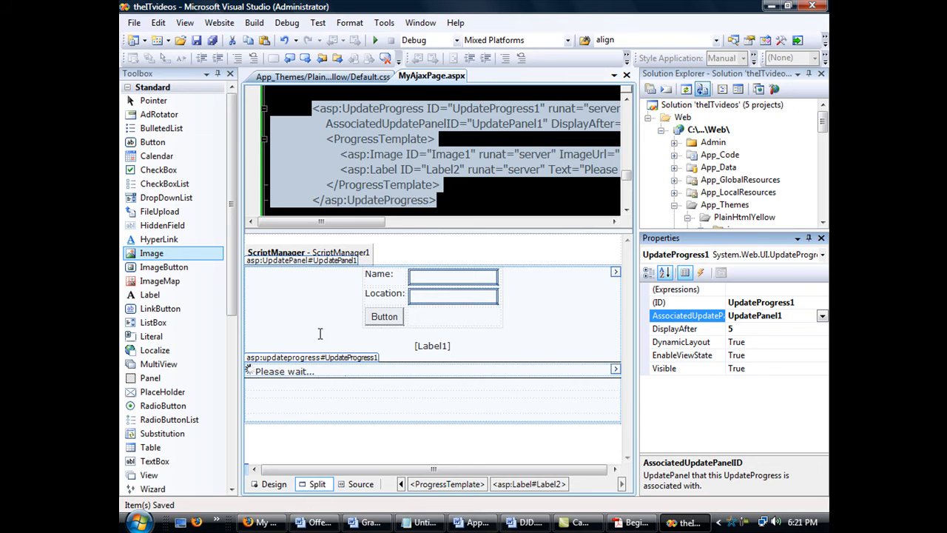
pyautogui.moveTo(341, 370)
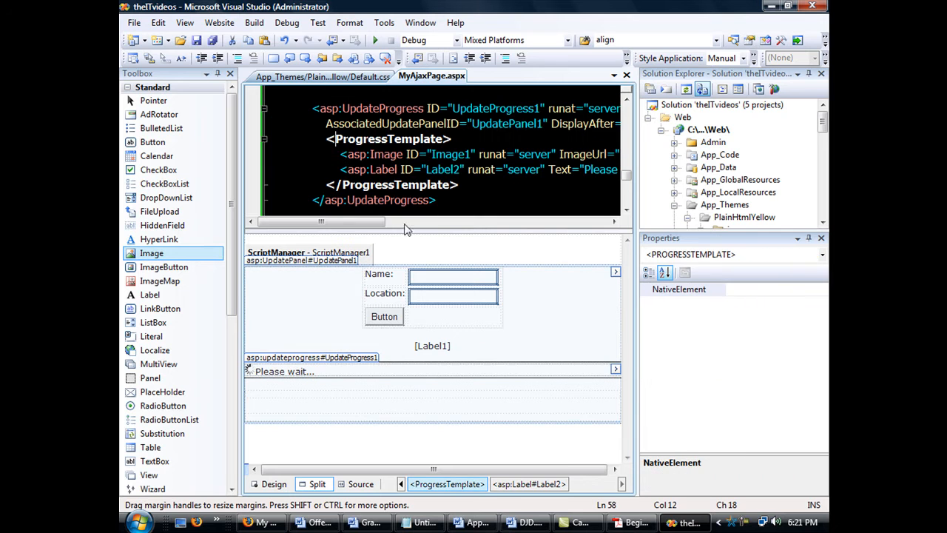
# - View the running page's last postback result in Firefox, then return to Visual Studio
pyautogui.click(260, 521)
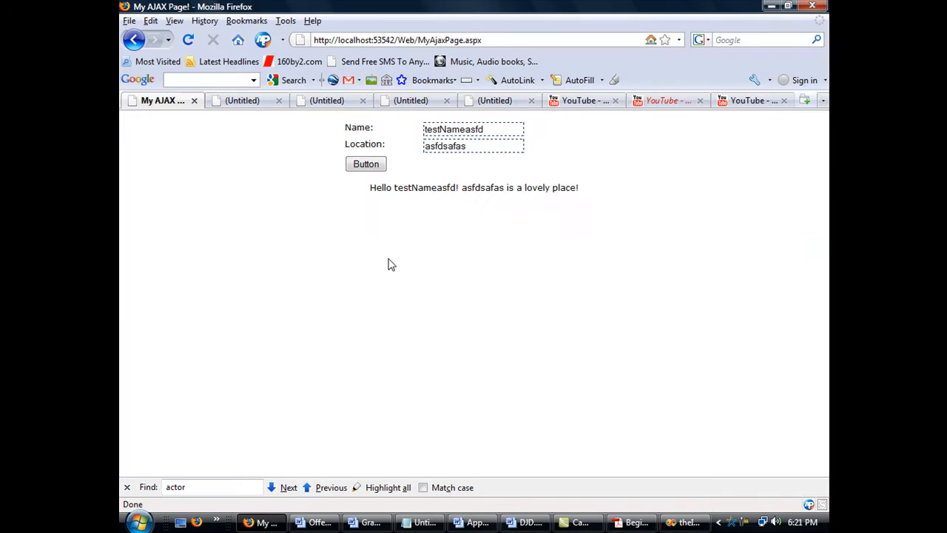
pyautogui.click(365, 163)
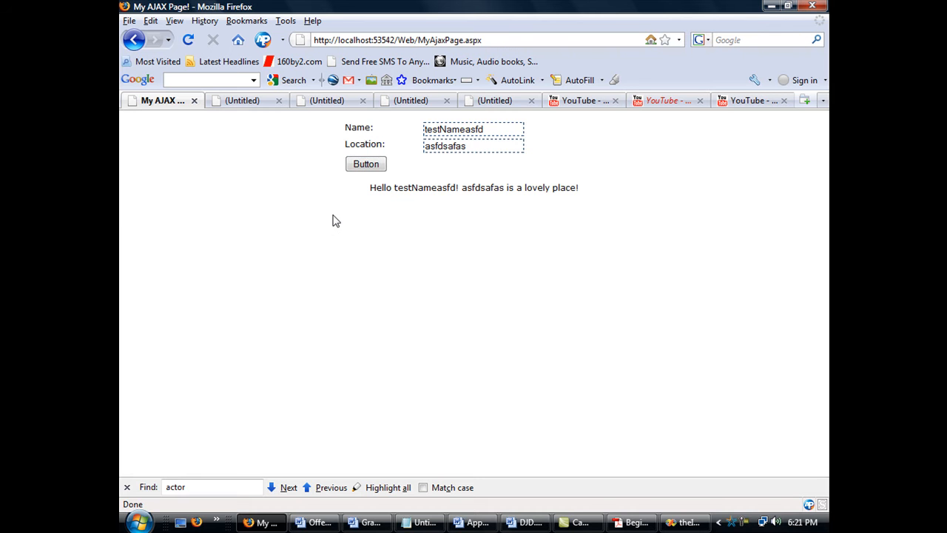
pyautogui.click(684, 521)
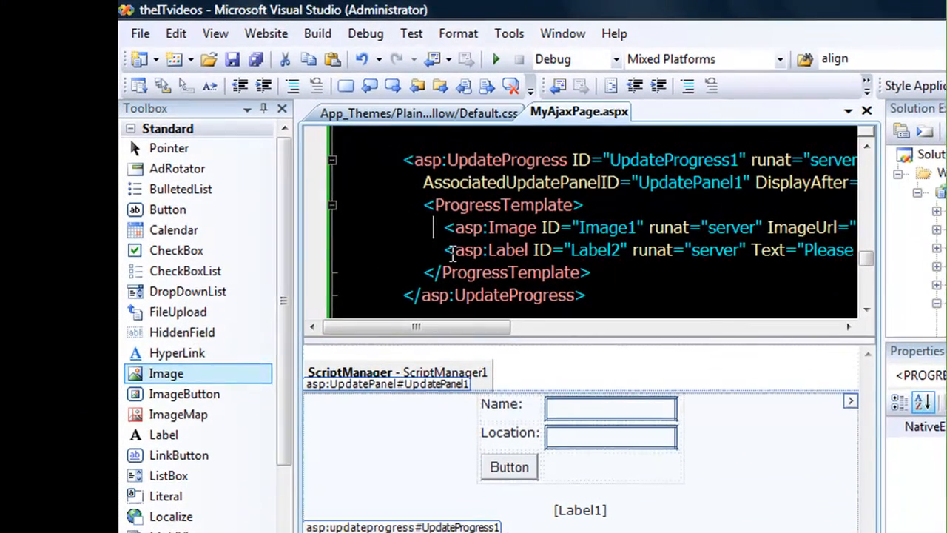
# - Insert a div inside ProgressTemplate and move its closing tag after the Please wait label
pyautogui.write('<di')
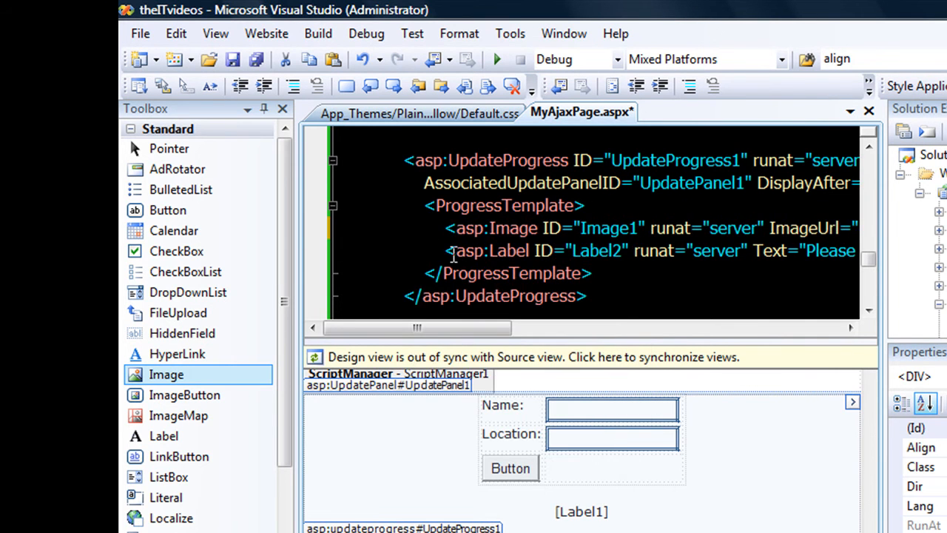
pyautogui.scroll(3)
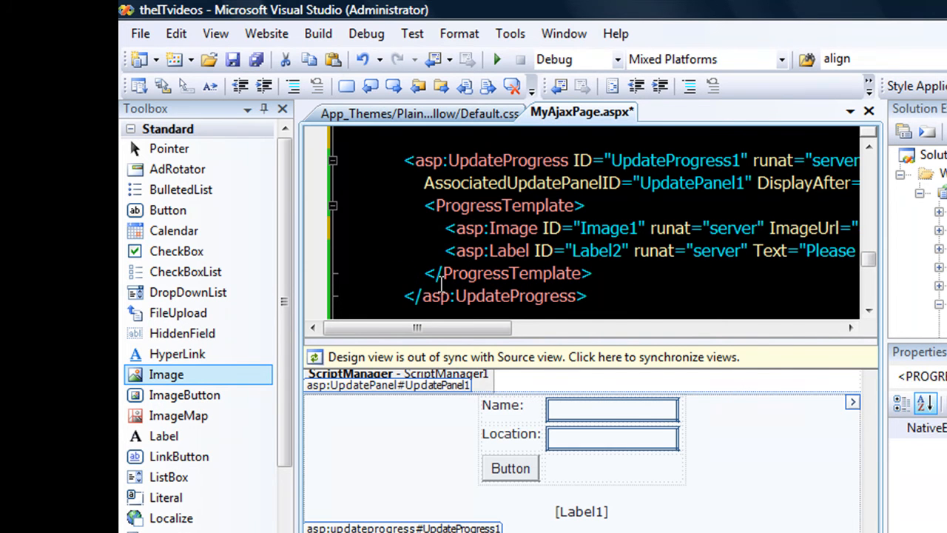
pyautogui.write('<div></div>')
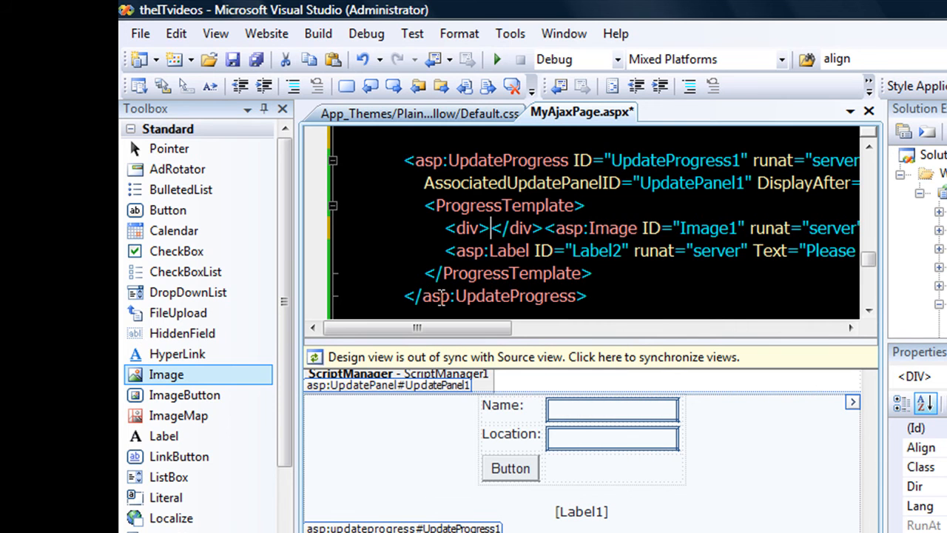
pyautogui.doubleClick(516, 228)
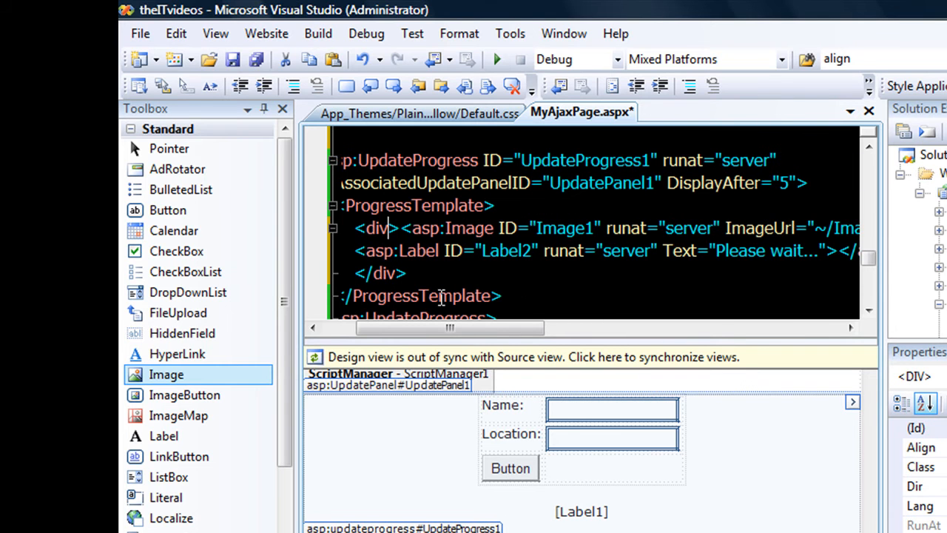
# - Give the wrapping div the class UpdateProgressTest via IntelliSense
pyautogui.write('class')
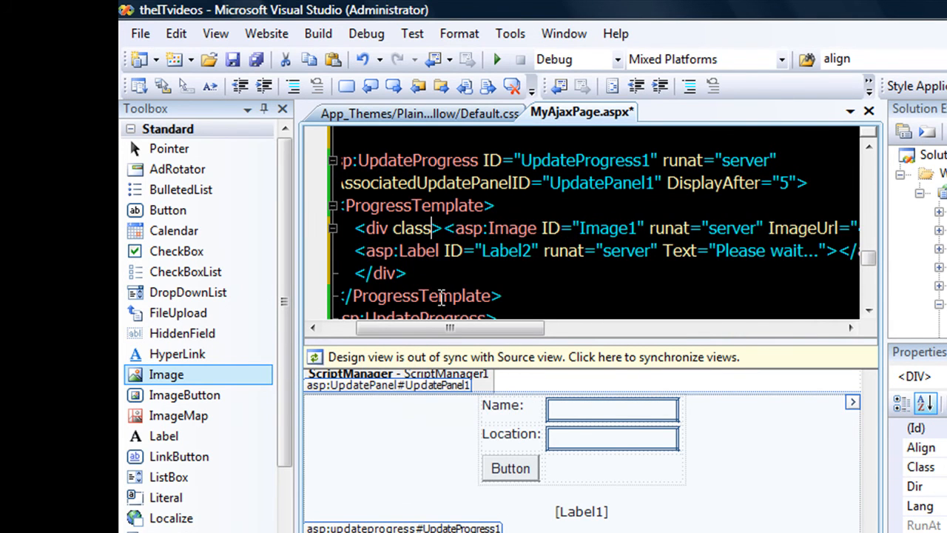
pyautogui.click(426, 228)
pyautogui.write('="')
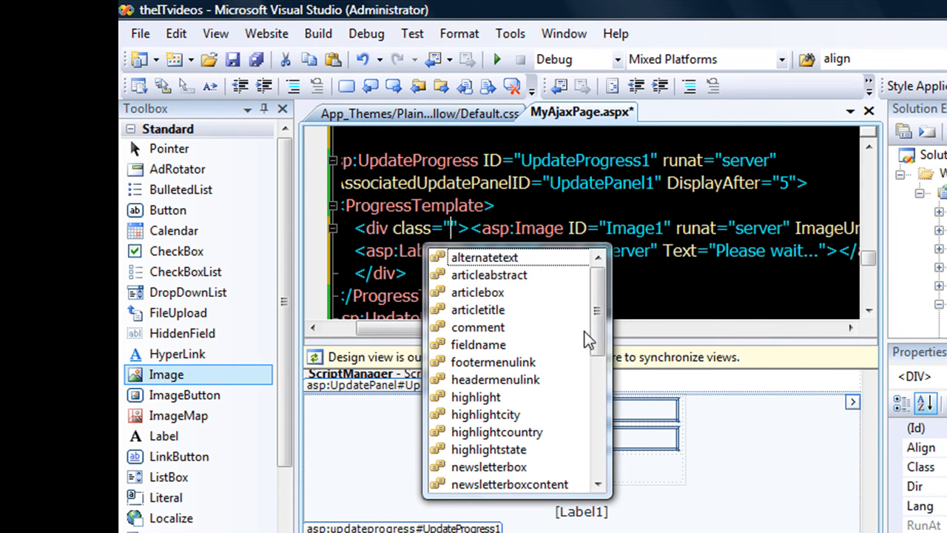
pyautogui.scroll(-3)
pyautogui.write('UpdateProgressTest')
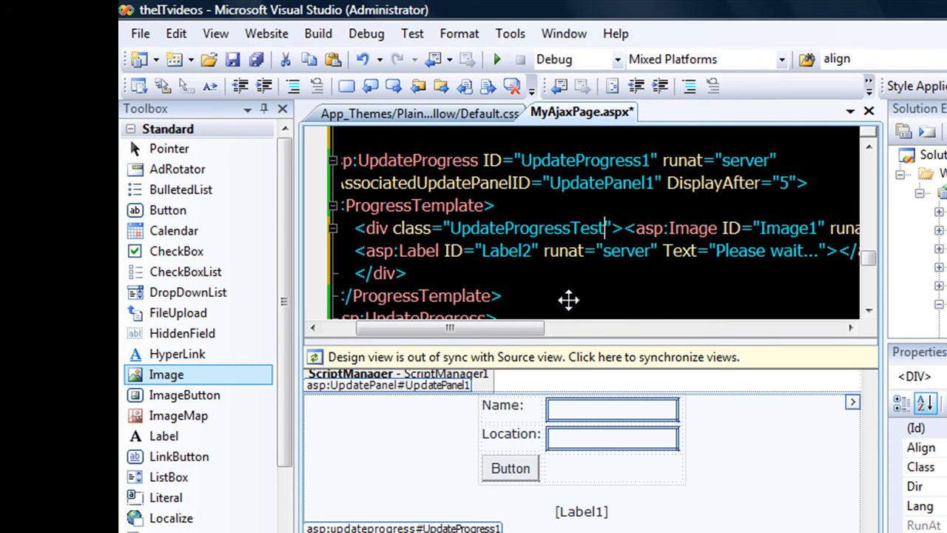
pyautogui.moveTo(456, 115)
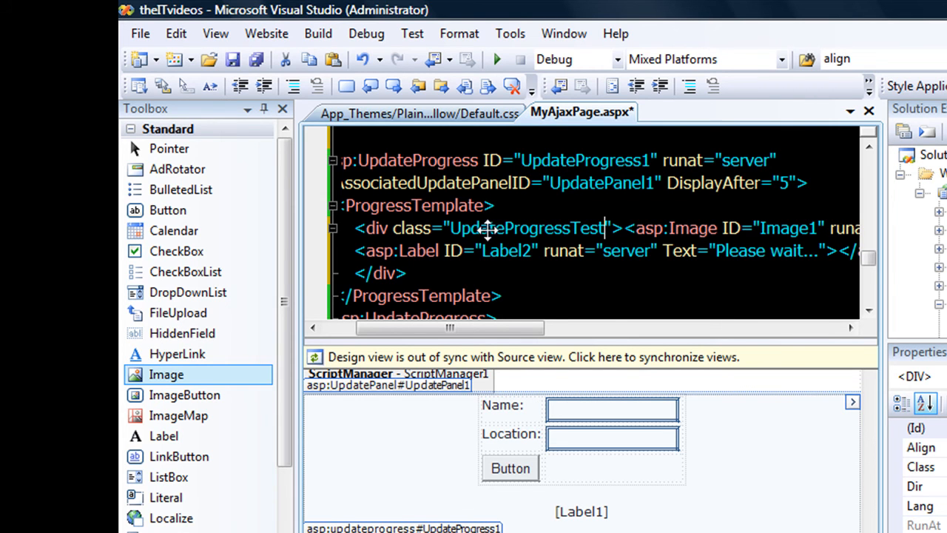
pyautogui.click(417, 112)
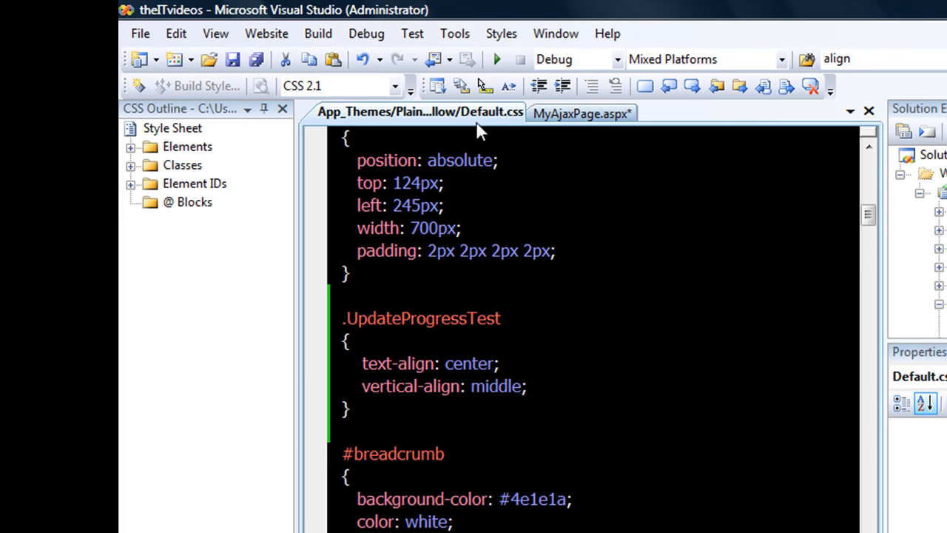
pyautogui.moveTo(435, 345)
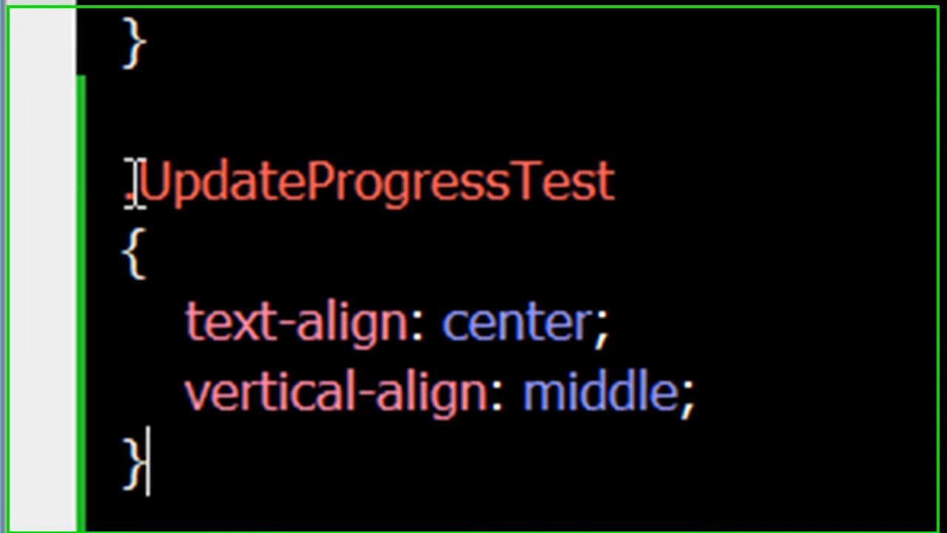
# - Highlight the .UpdateProgressTest class name in Default.css, then place the caret back in the rule
pyautogui.doubleClick(370, 180)
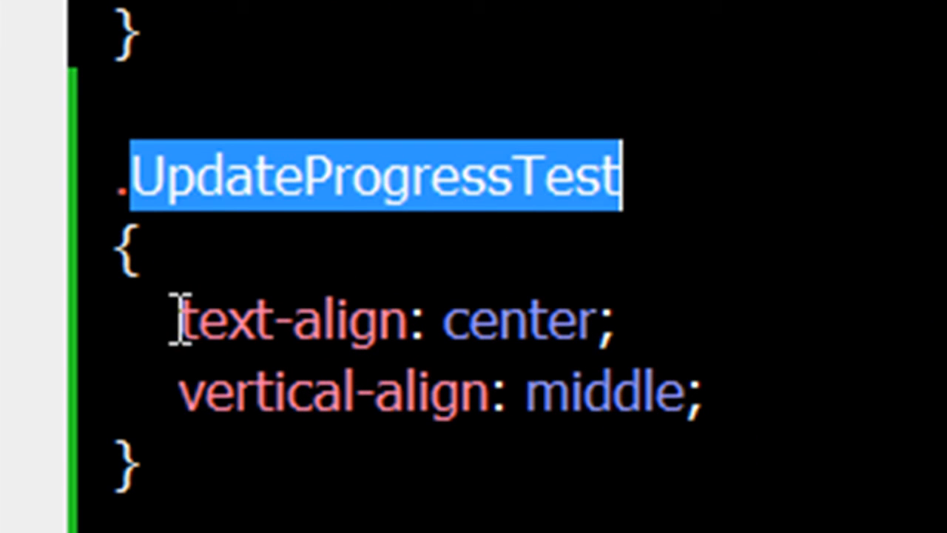
pyautogui.click(185, 323)
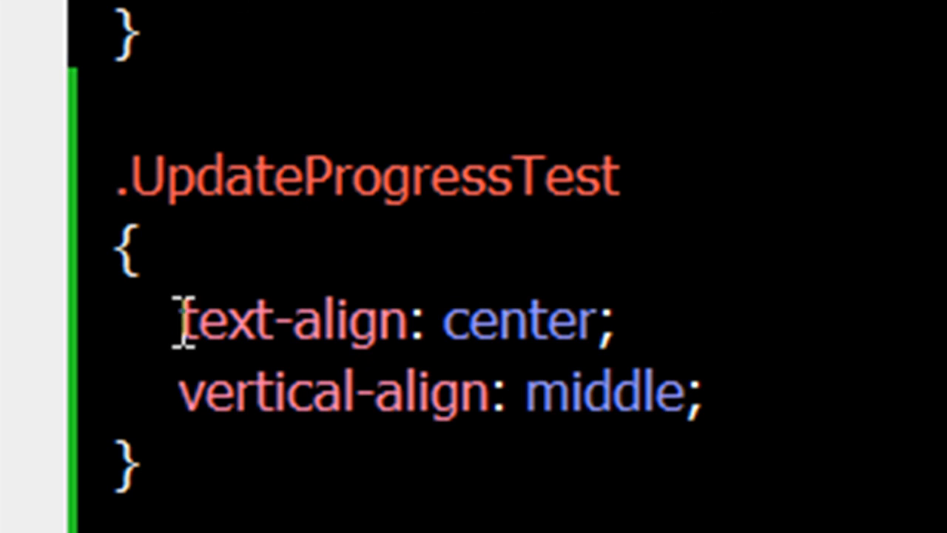
pyautogui.click(303, 178)
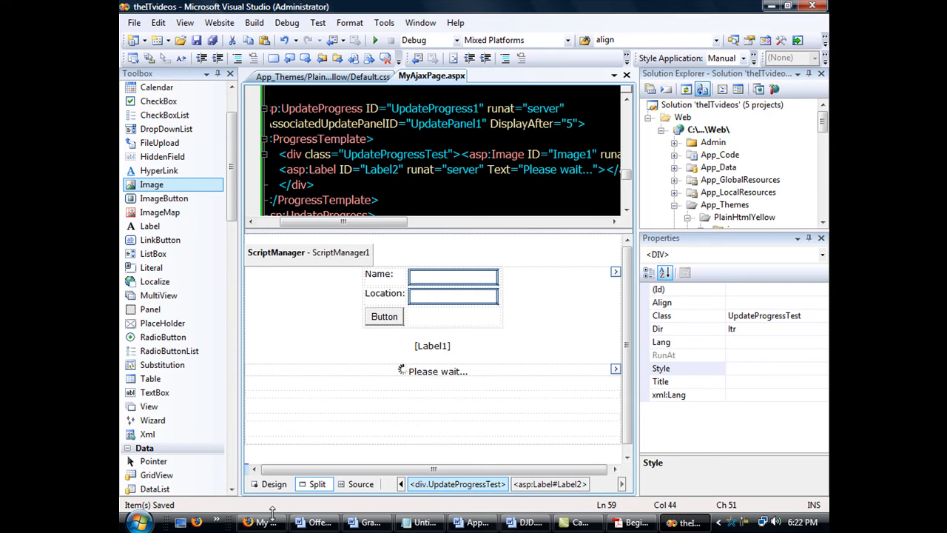
# - Save MyAjaxPage.aspx with the spinner and 'Please wait...' centered in the UpdateProgressTest div
pyautogui.click(260, 521)
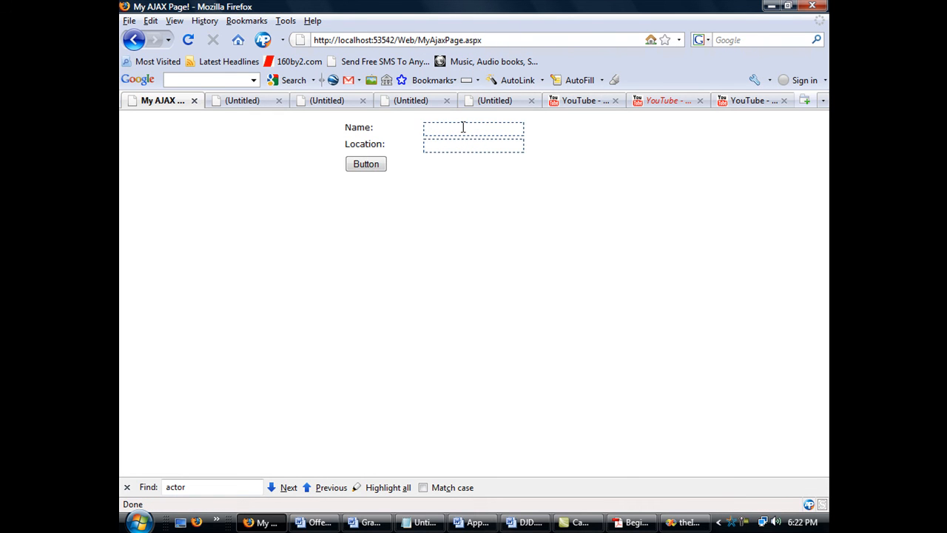
# - Submit name 'Sid' and location 'New York' to get 'Hello Sid! New York is a lovely place!'
pyautogui.write('Sid')
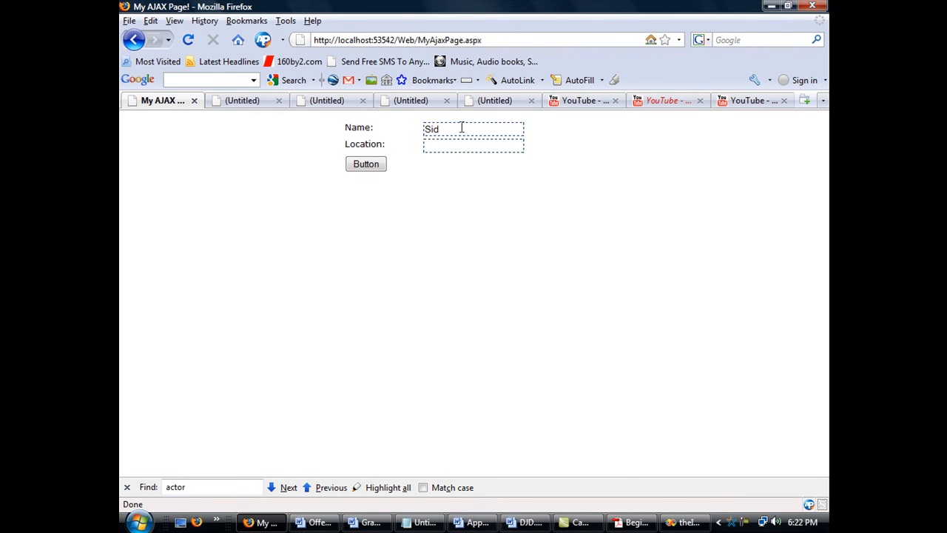
pyautogui.write('New')
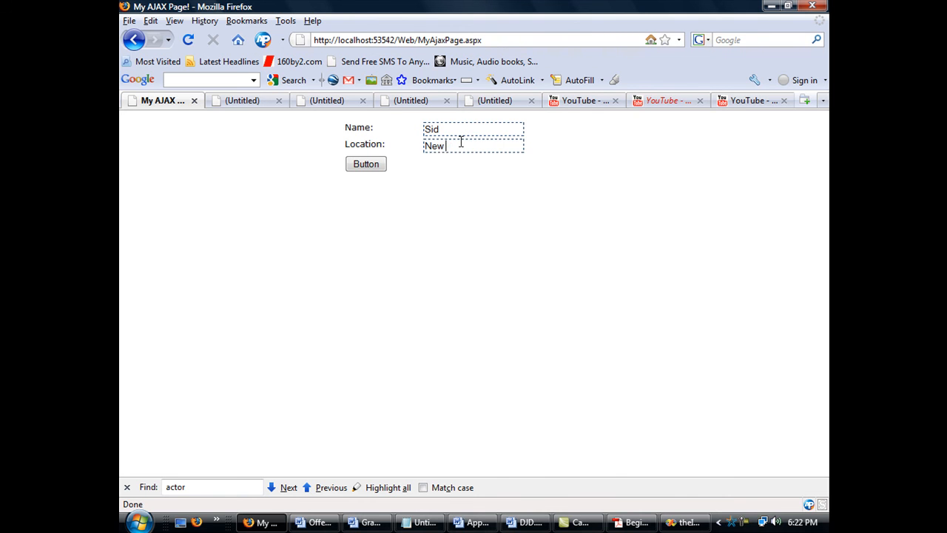
pyautogui.write('York')
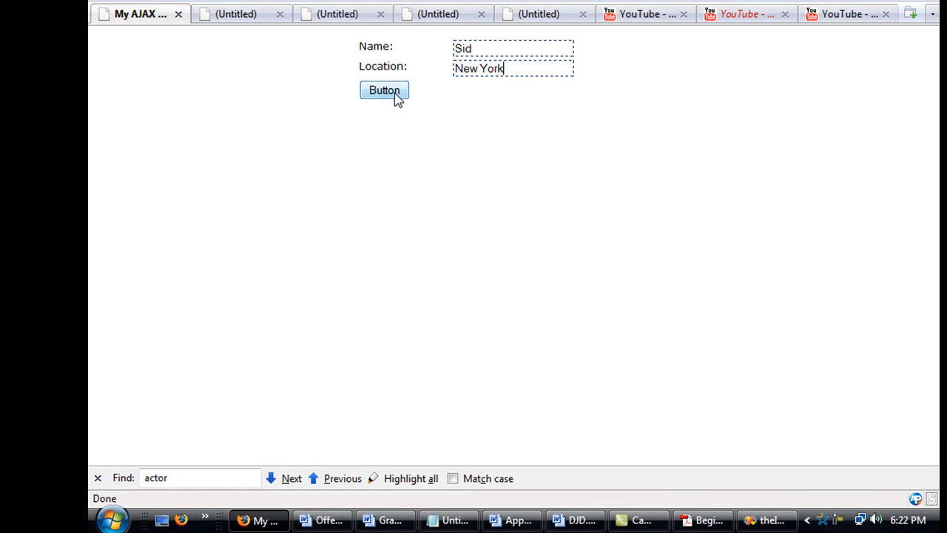
pyautogui.click(385, 90)
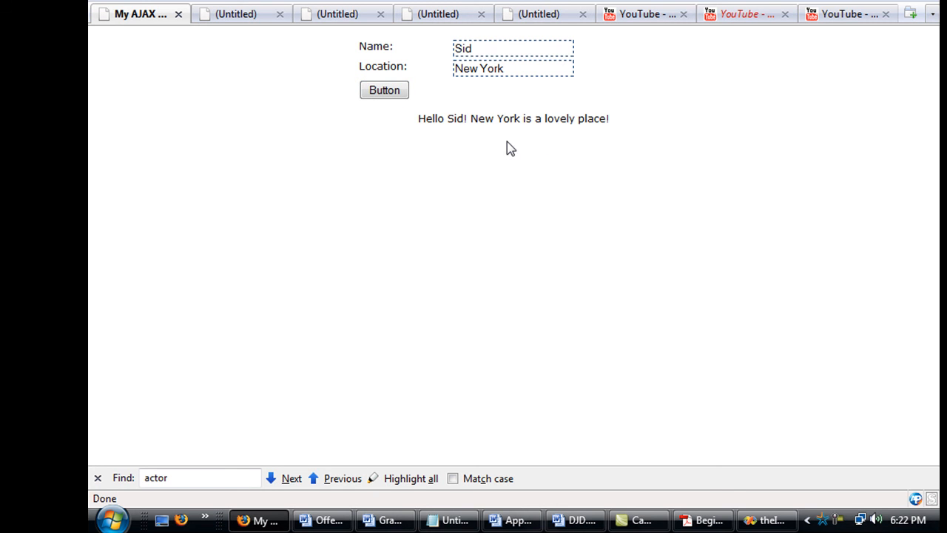
pyautogui.click(766, 521)
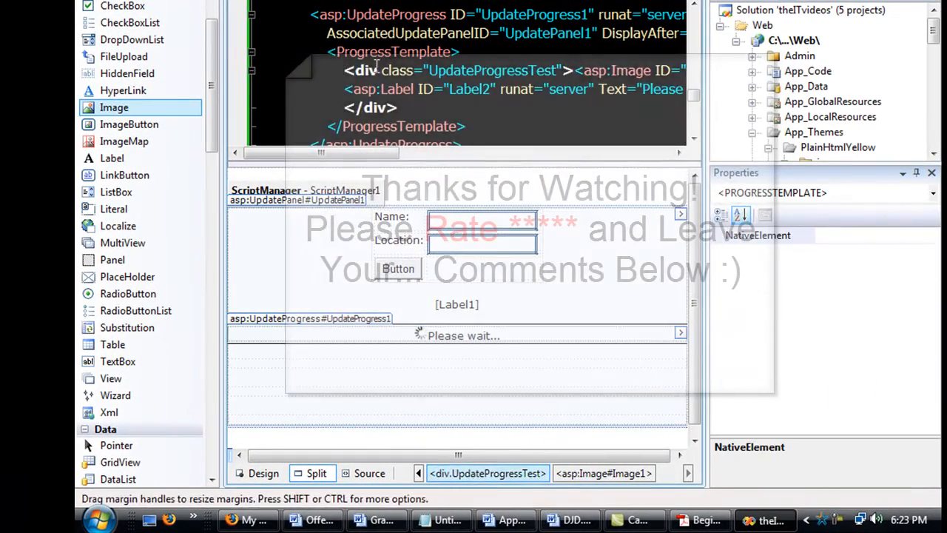
# - Select the div with class UpdateProgressTest inside the progress template in Source view
pyautogui.click(485, 71)
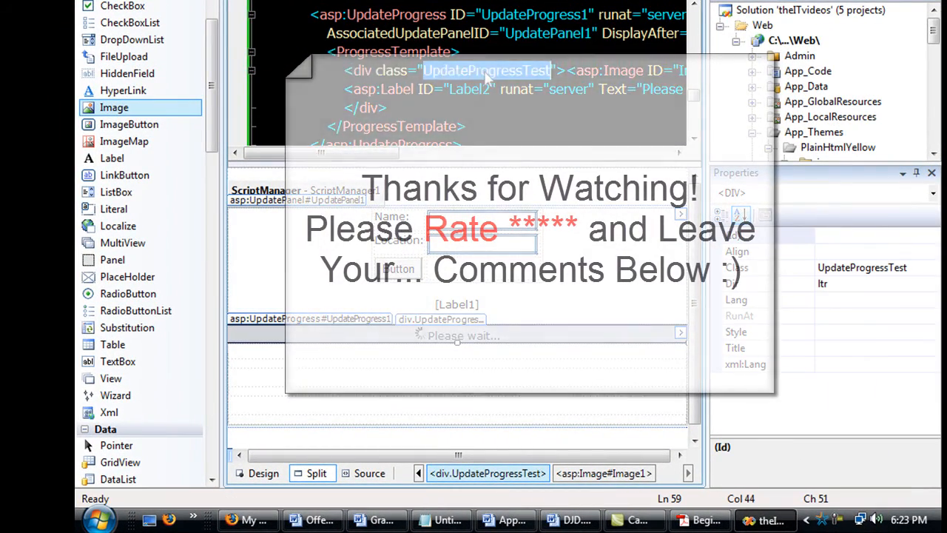